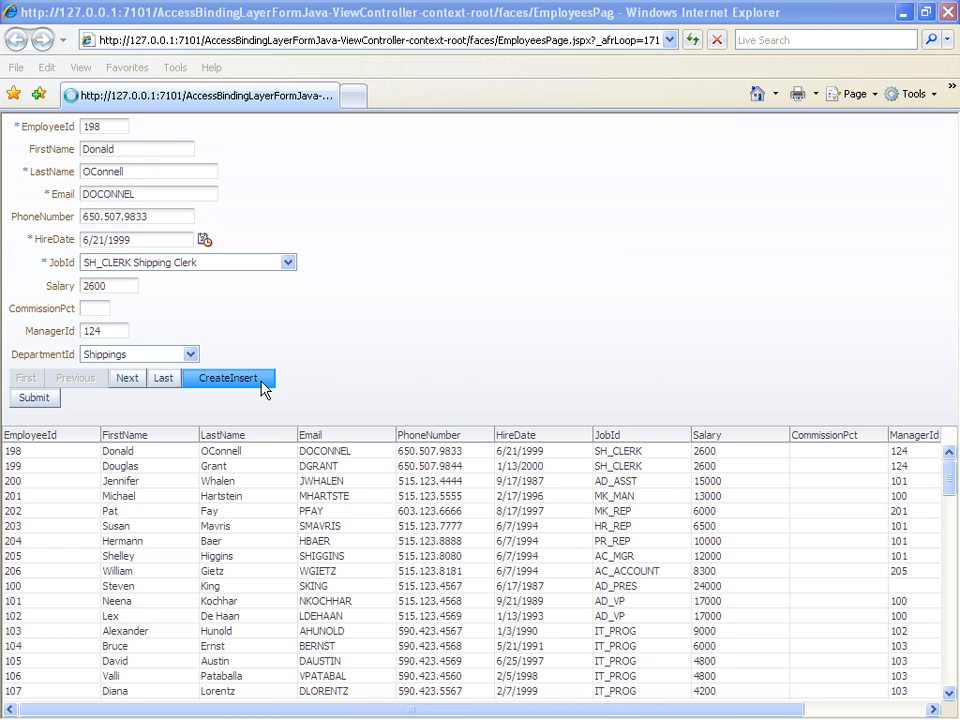
# Create a new employee record with ID 2265 in the IT department and submit it
pyautogui.click(228, 378)
pyautogui.write('100')
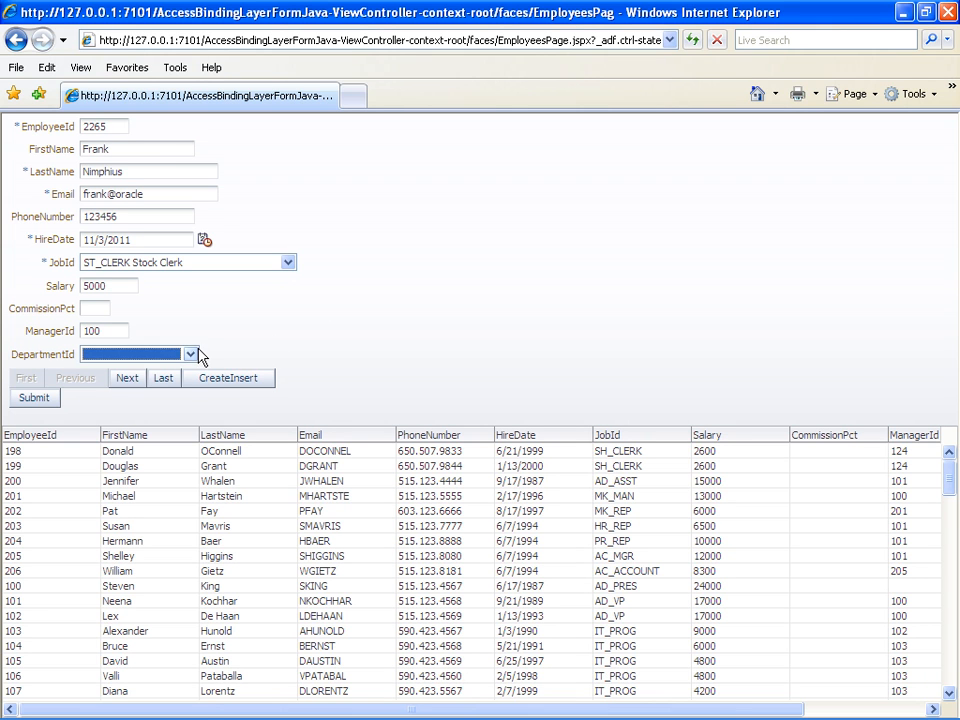
pyautogui.click(190, 354)
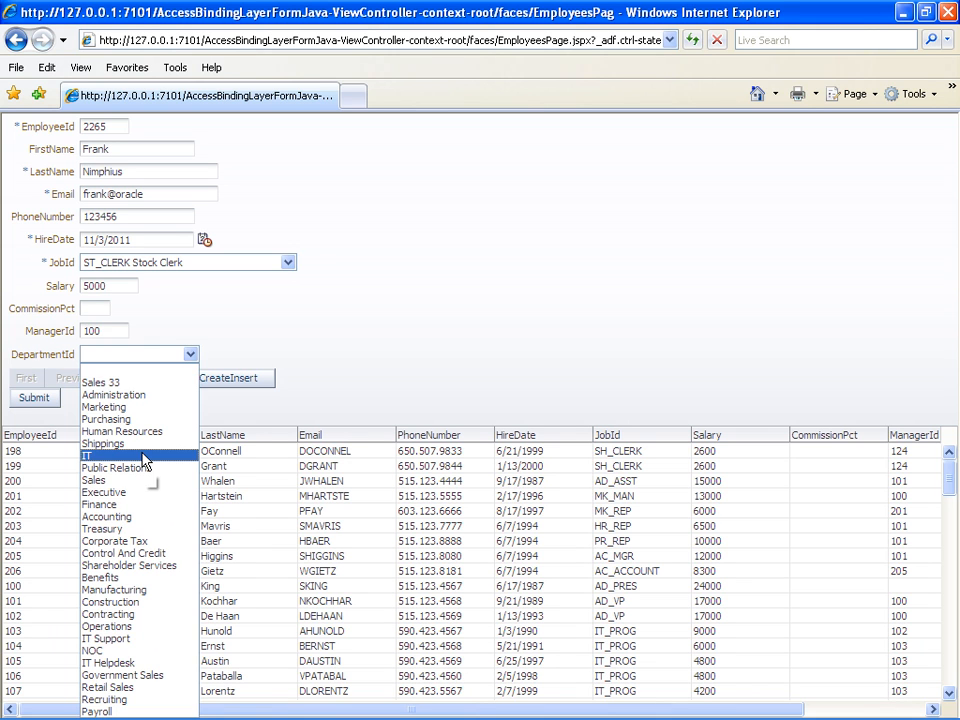
pyautogui.click(90, 452)
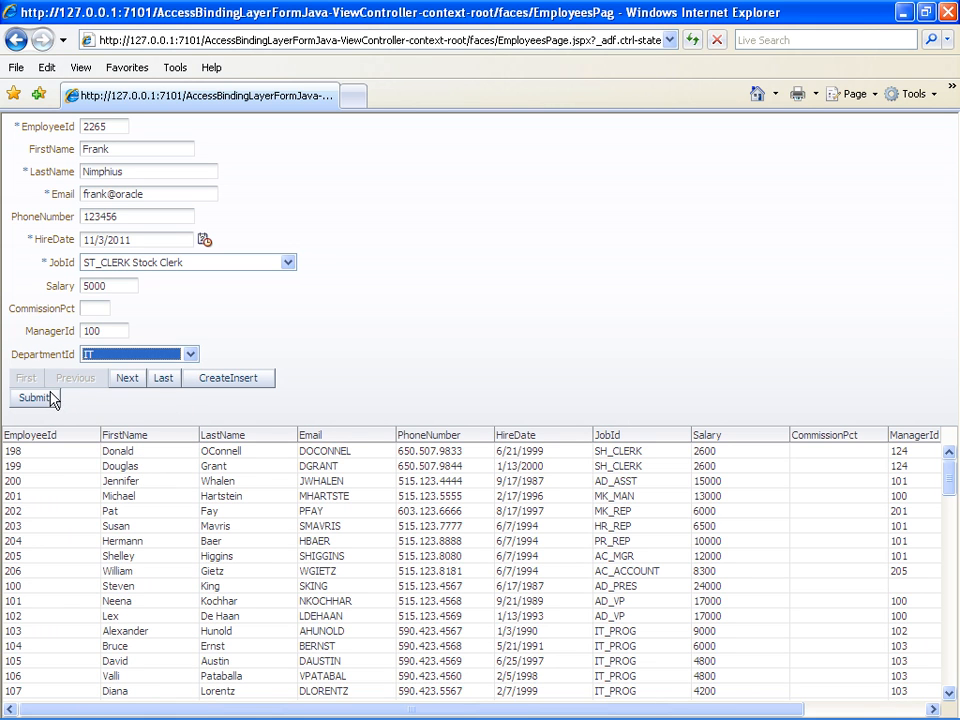
pyautogui.click(32, 399)
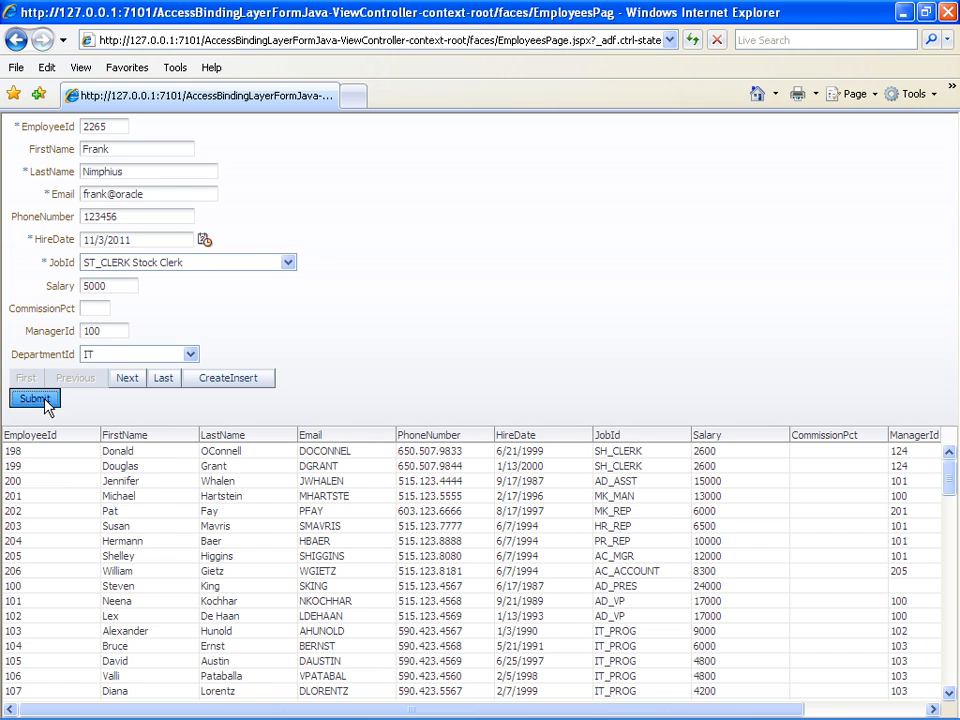
pyautogui.click(37, 398)
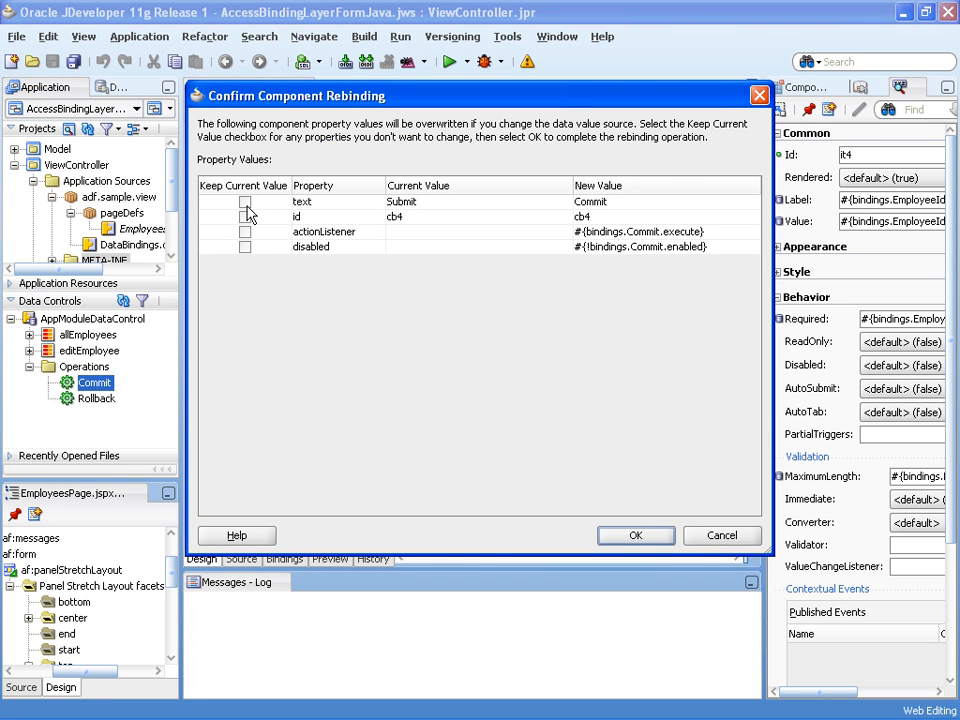
# Keep the current text and disabled values and confirm rebinding Submit to Commit
pyautogui.click(245, 202)
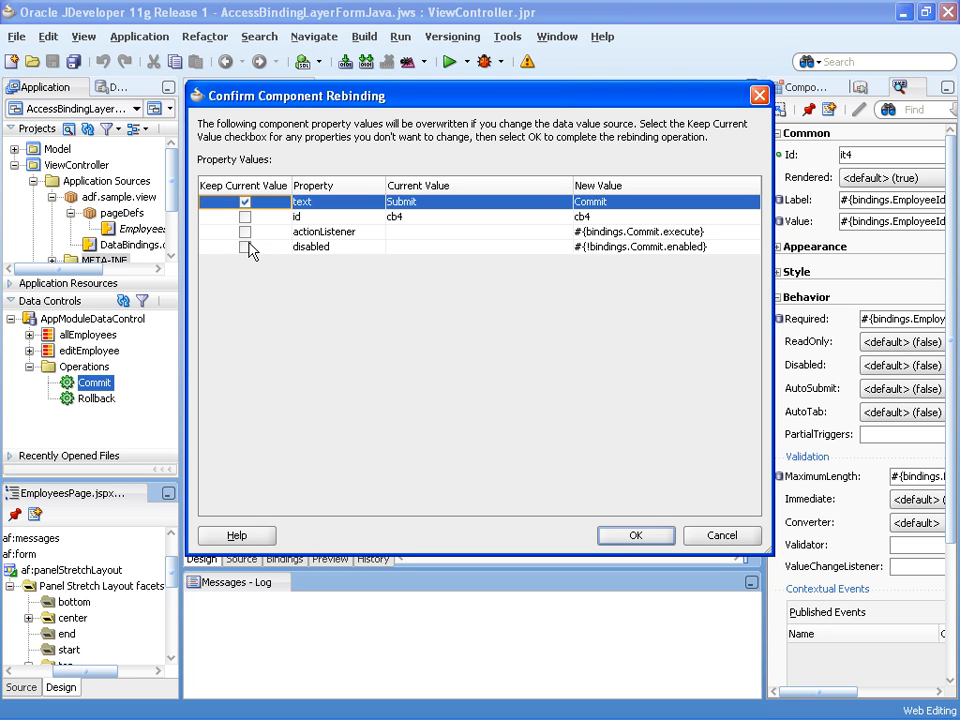
pyautogui.click(244, 247)
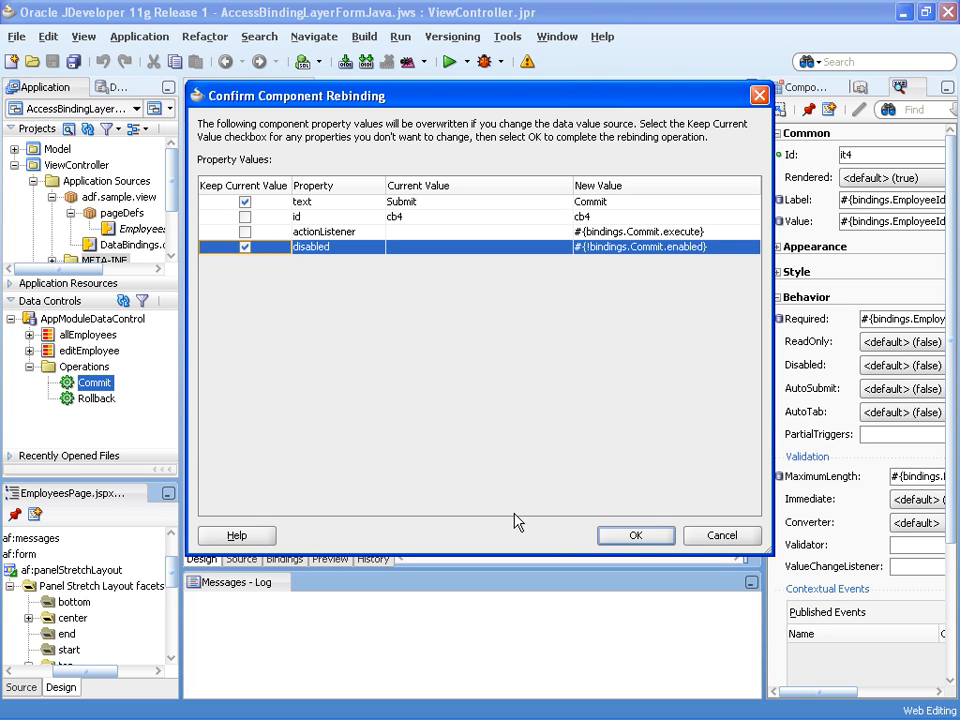
pyautogui.click(636, 535)
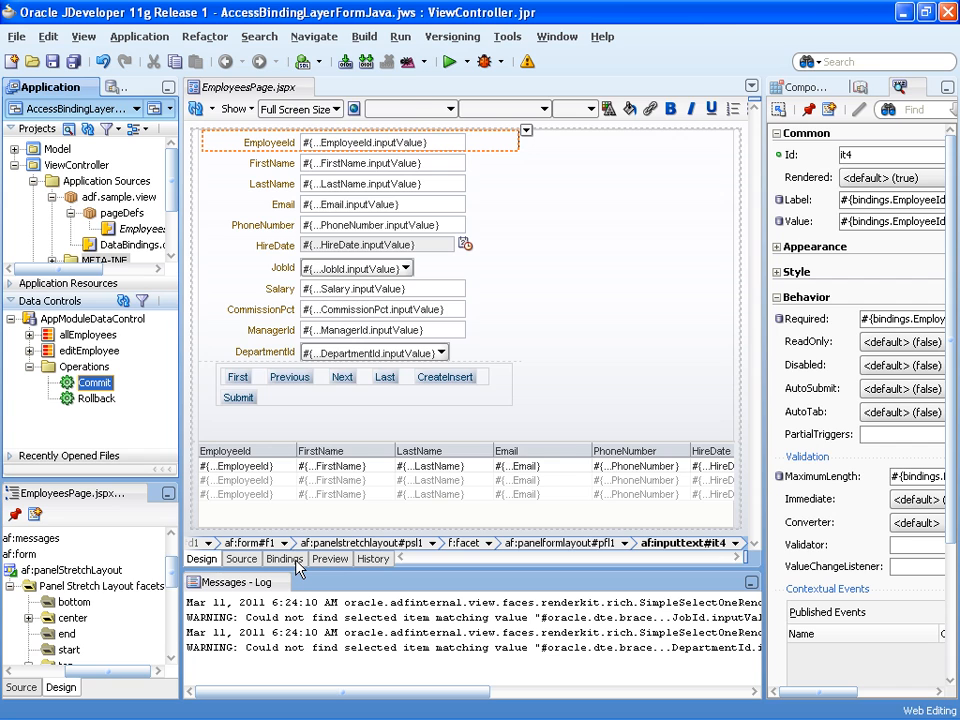
# Add an ExecuteWithParams action binding on AppModuleDataControl's allEmployees collection
pyautogui.click(285, 558)
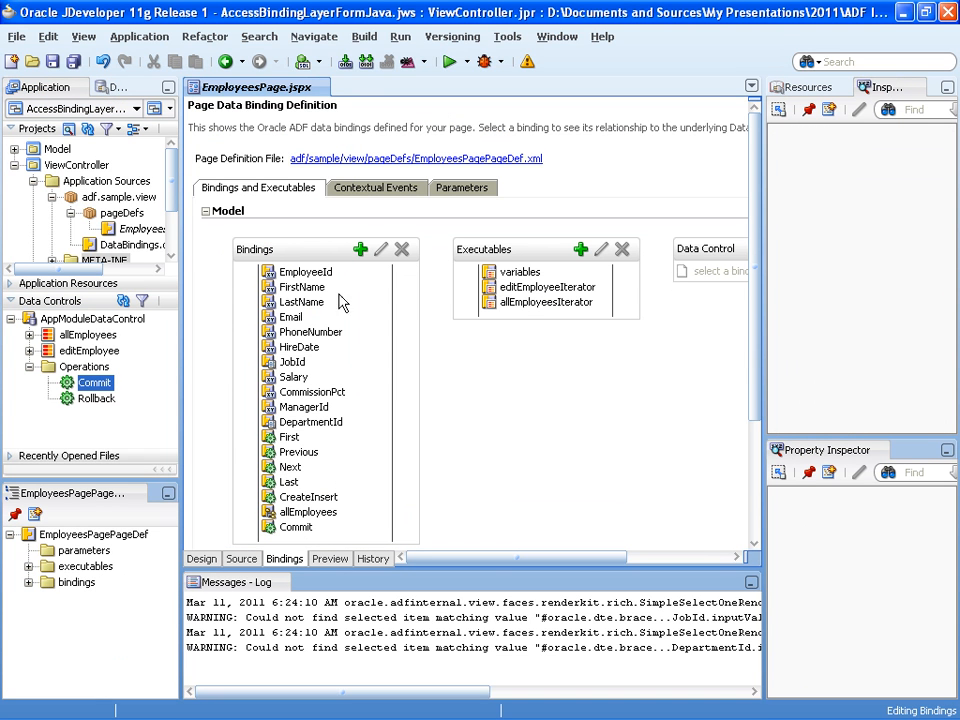
pyautogui.moveTo(360, 249)
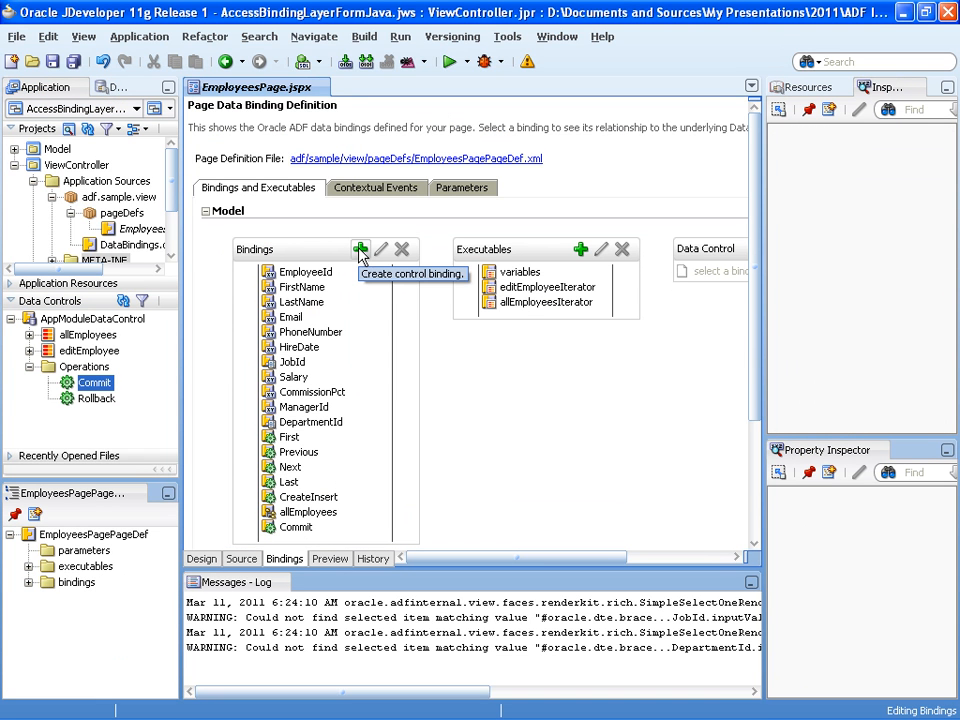
pyautogui.click(360, 249)
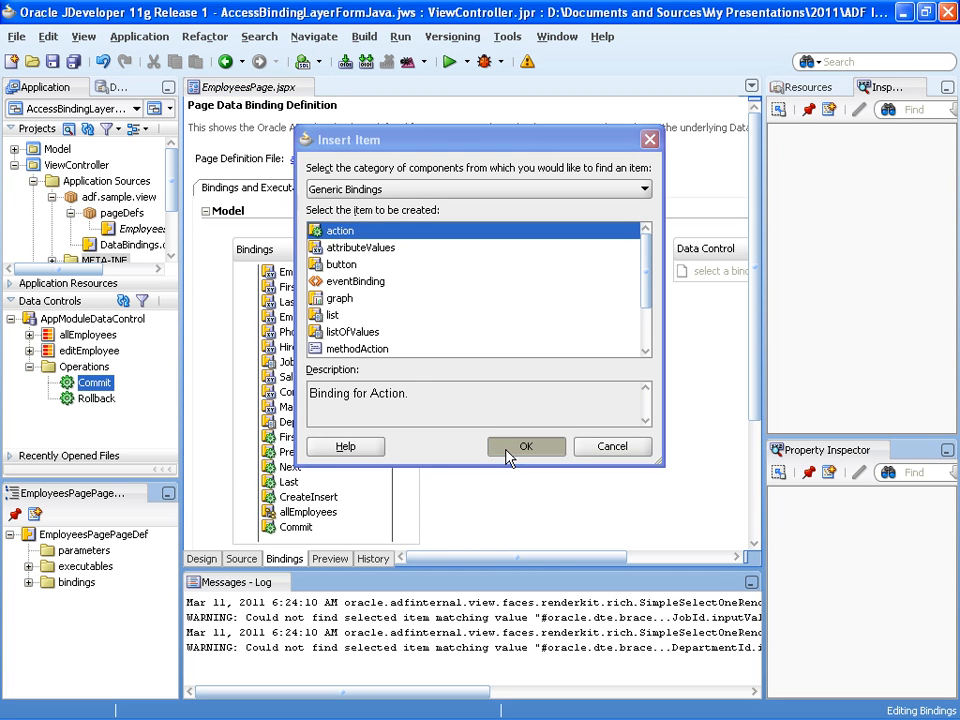
pyautogui.click(526, 446)
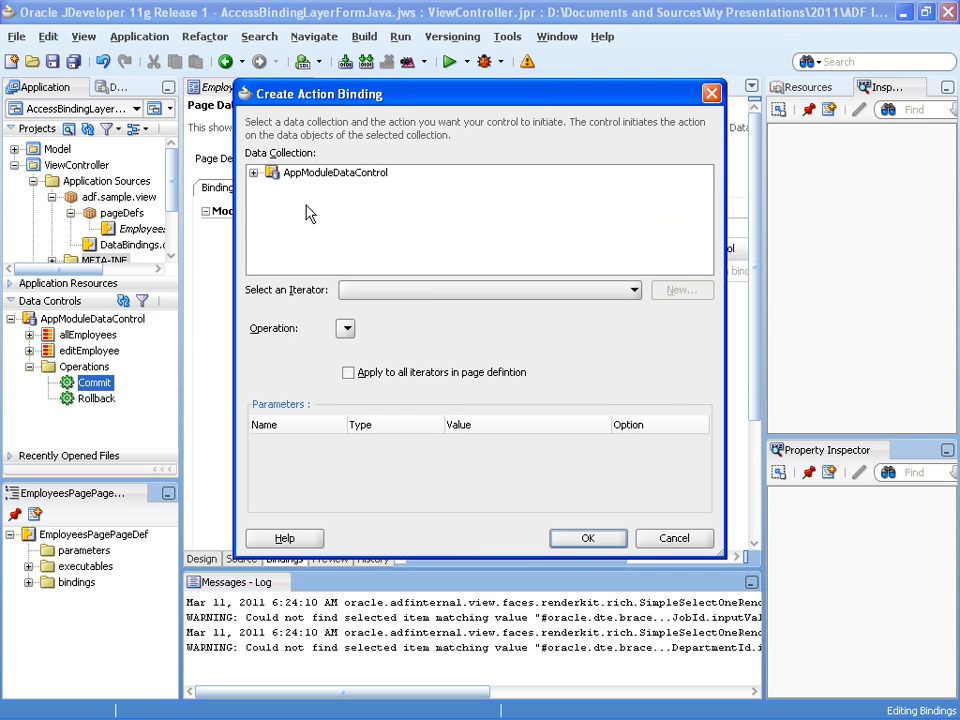
pyautogui.click(272, 172)
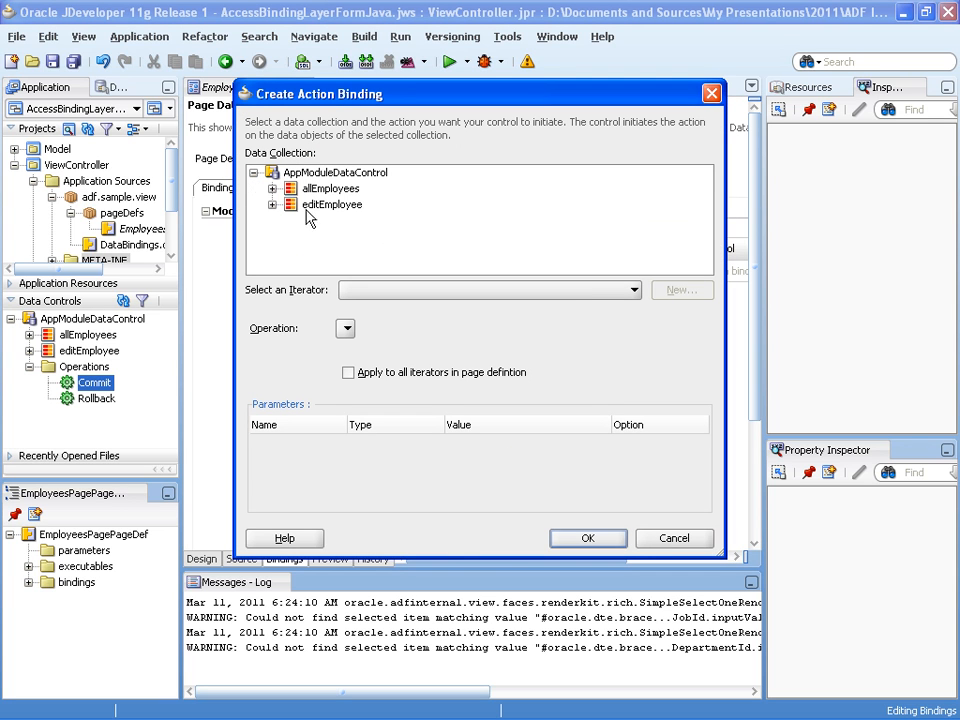
pyautogui.click(330, 188)
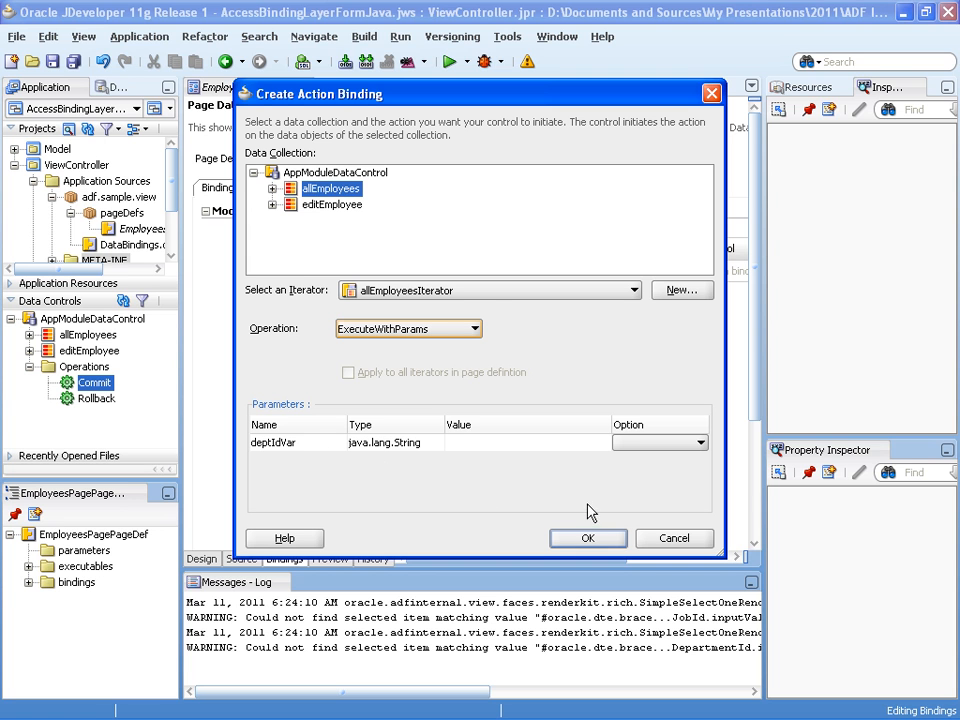
pyautogui.click(588, 538)
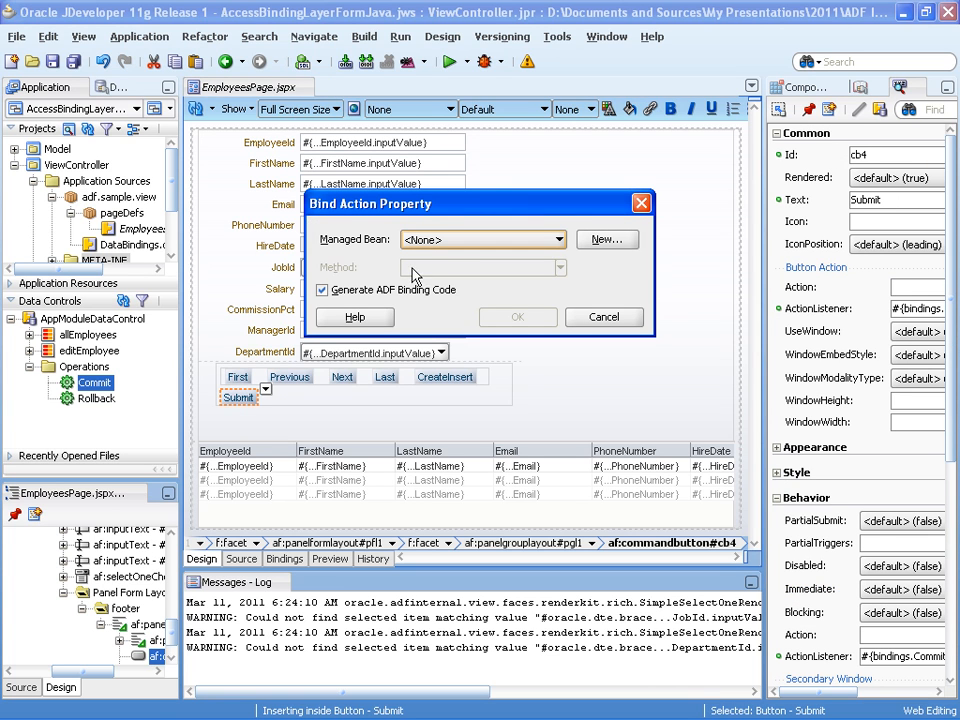
# Create a new managed bean named EmployeesBean for the Submit action
pyautogui.click(606, 240)
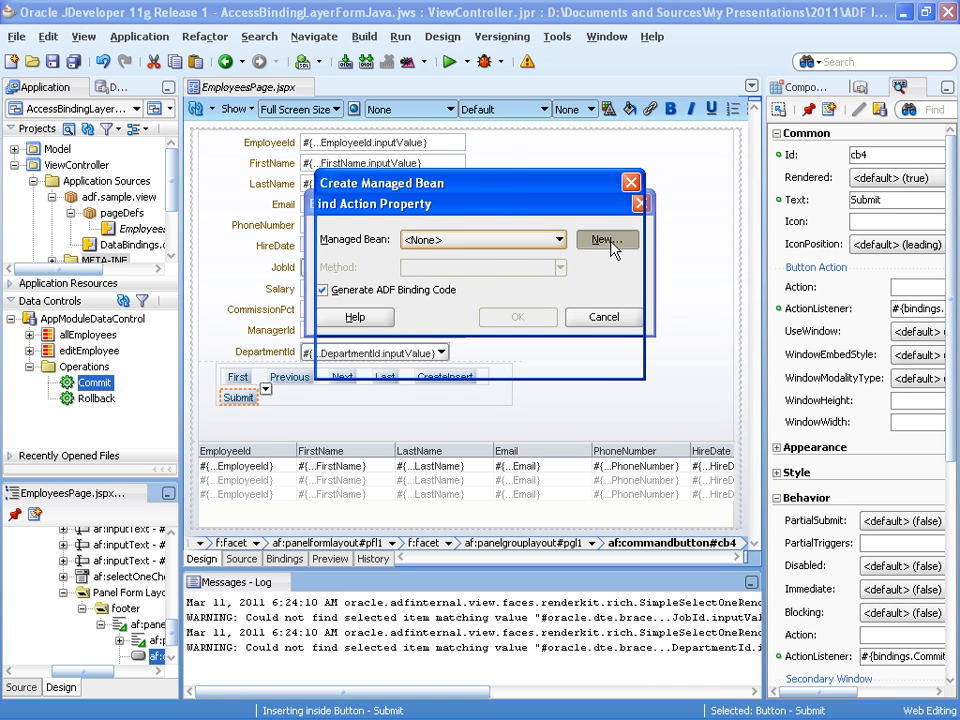
pyautogui.click(606, 240)
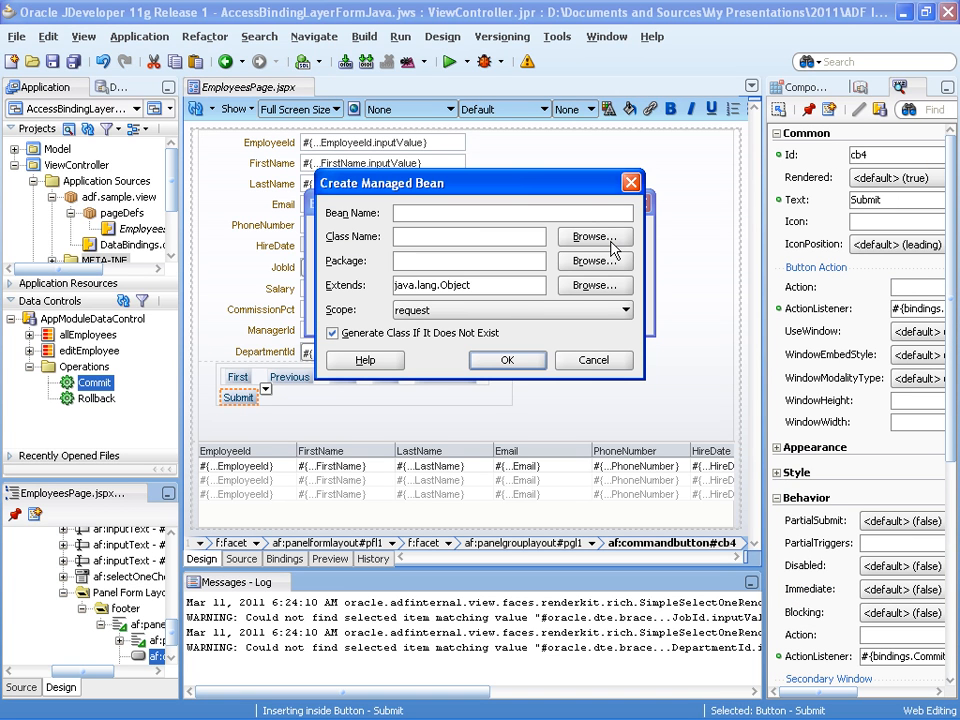
pyautogui.write('Em')
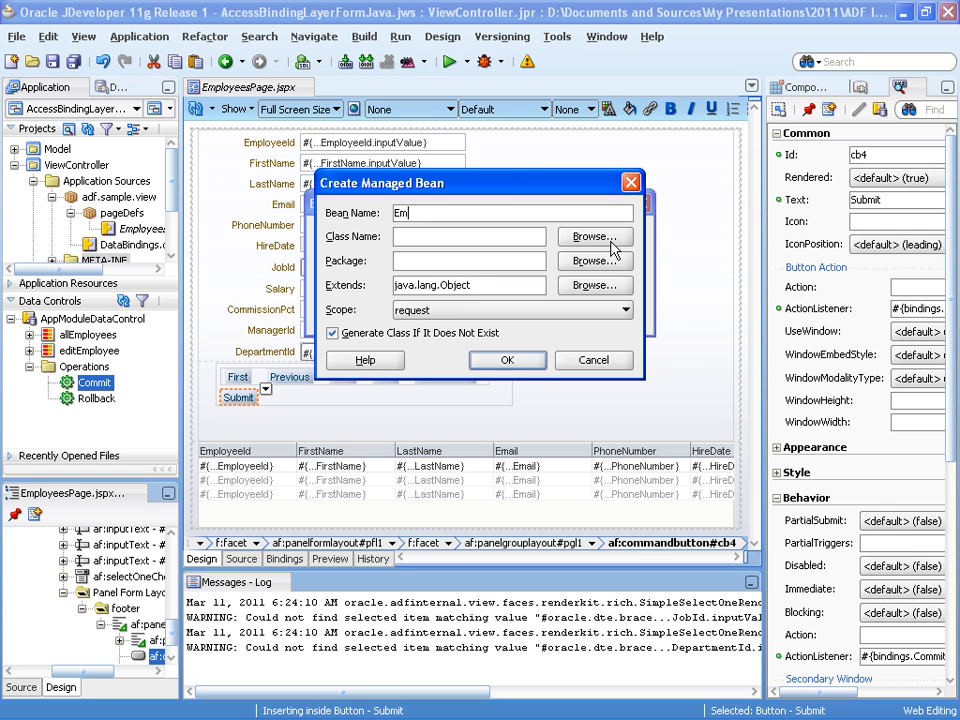
pyautogui.write('ployeesbe')
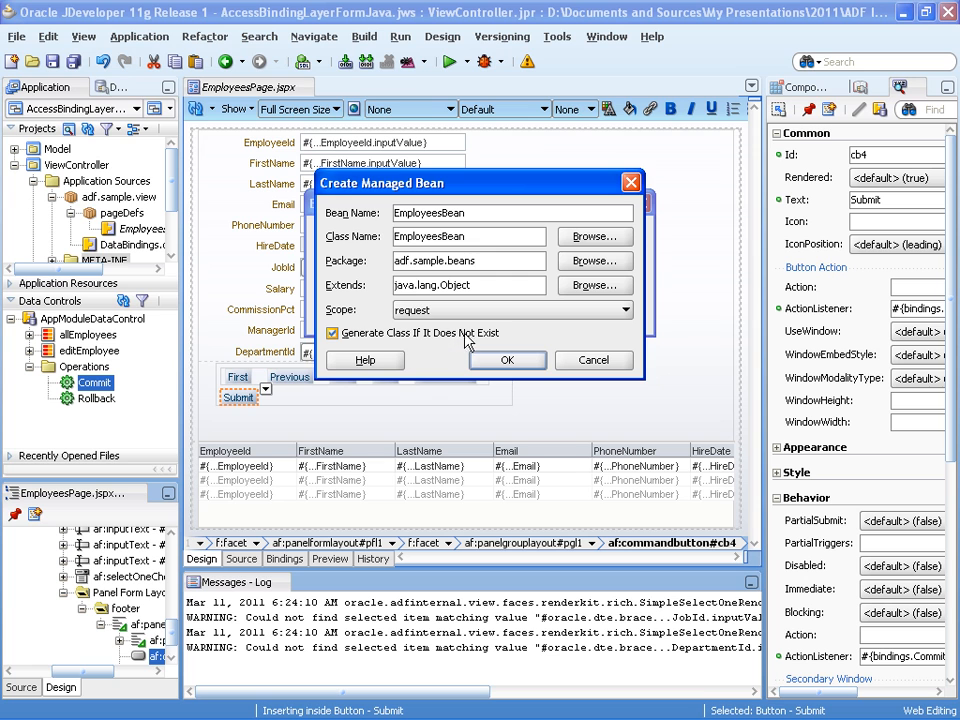
pyautogui.click(507, 360)
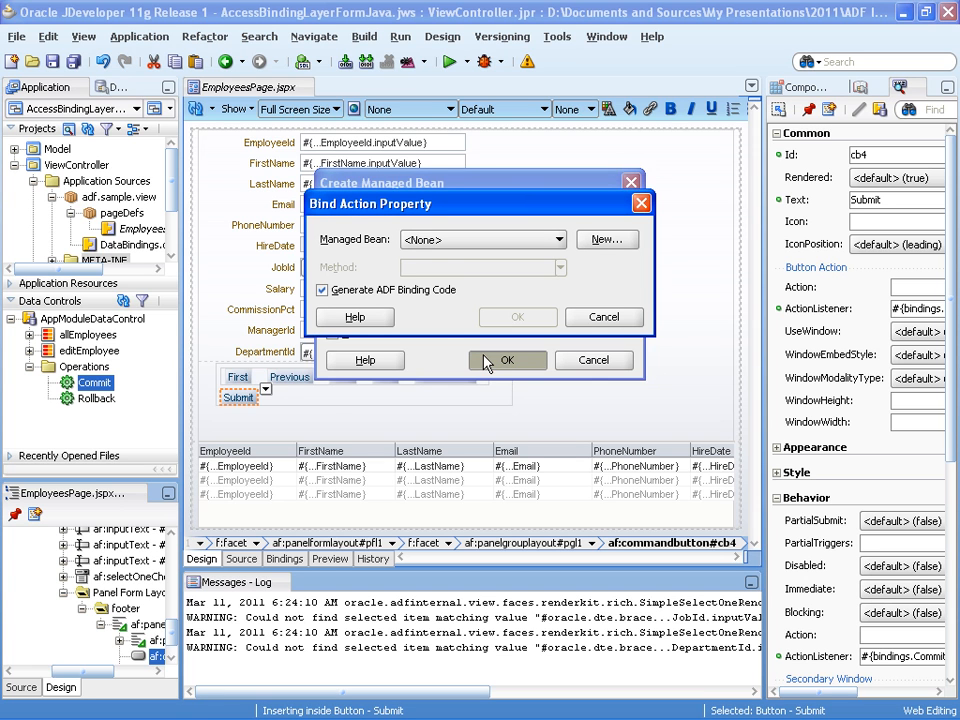
# Name the action method onCommit and confirm binding Submit to it
pyautogui.click(507, 360)
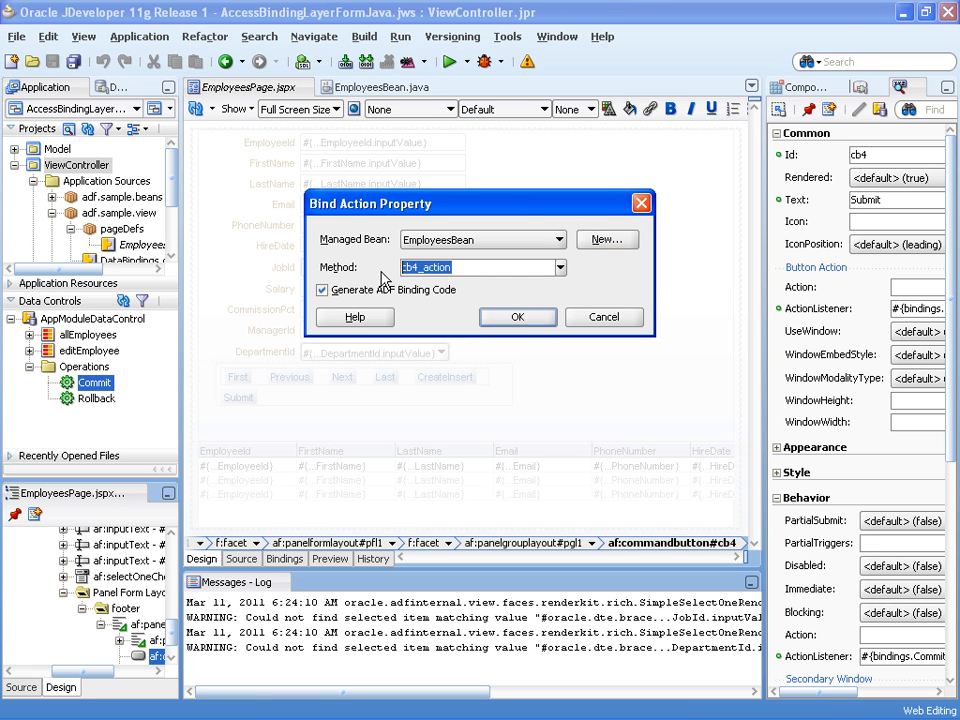
pyautogui.write('onCommit')
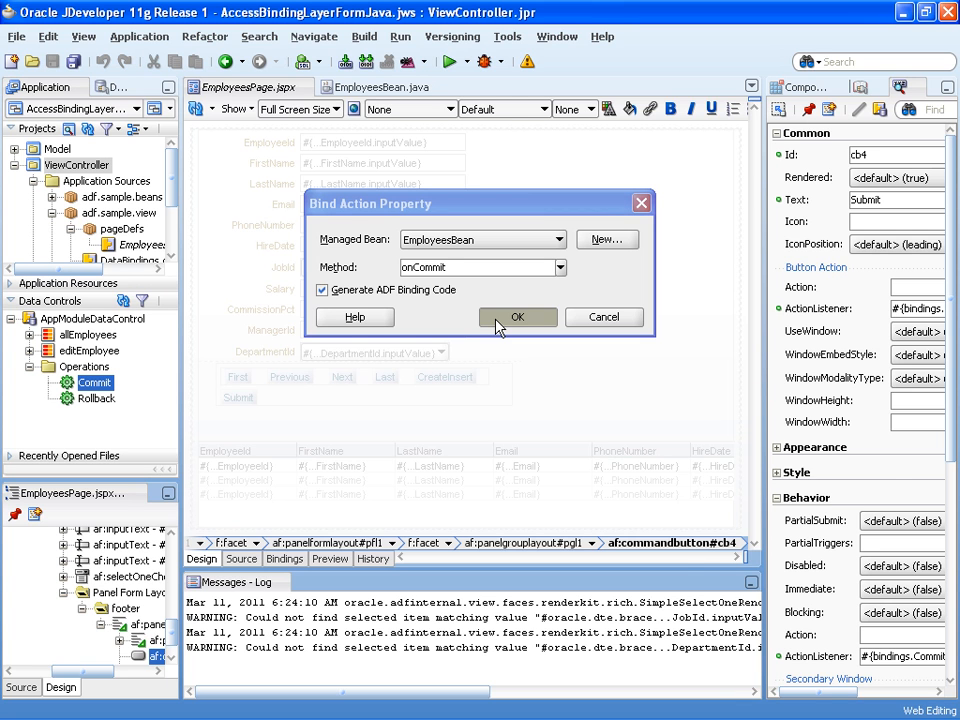
pyautogui.click(517, 317)
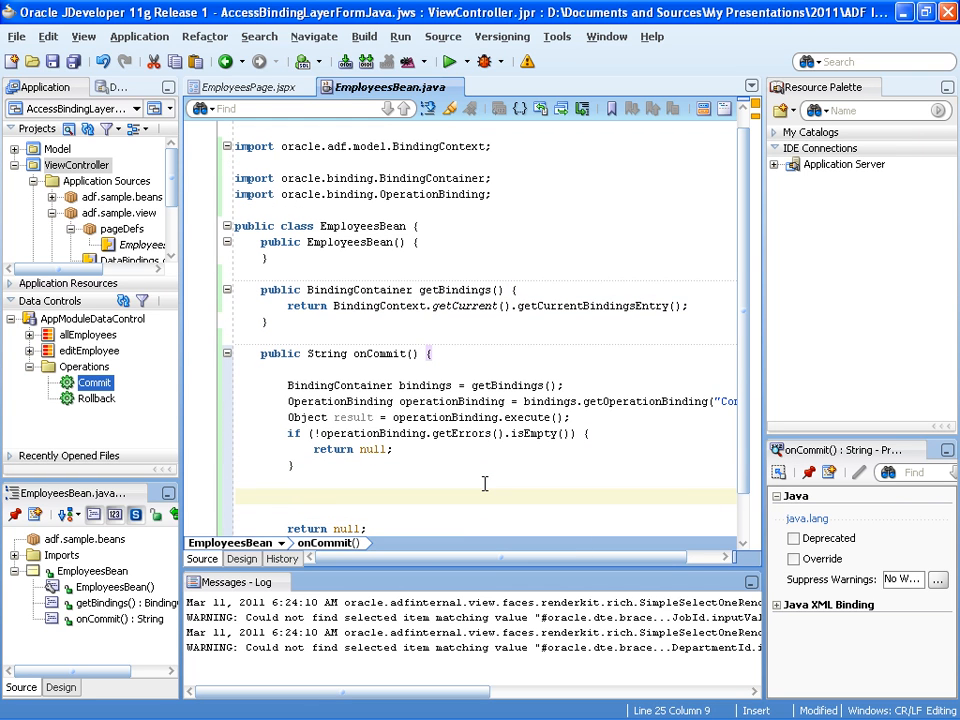
# Add TODO comments for accessing DepartmentId, executing ExecuteWithParams, and refreshing the table
pyautogui.write('//TODO')
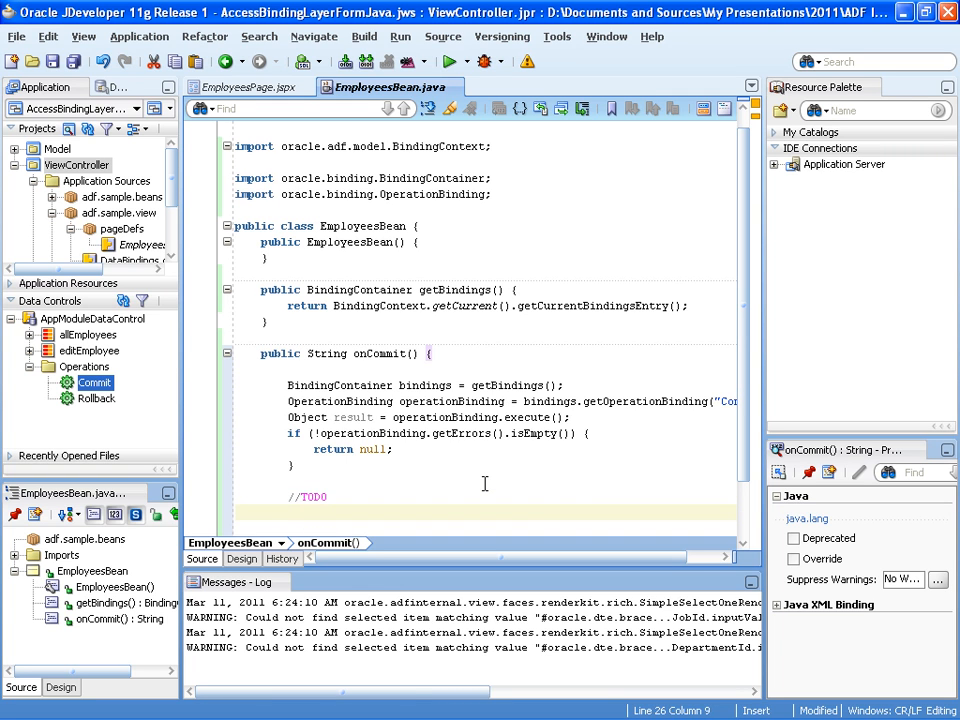
pyautogui.write('//access')
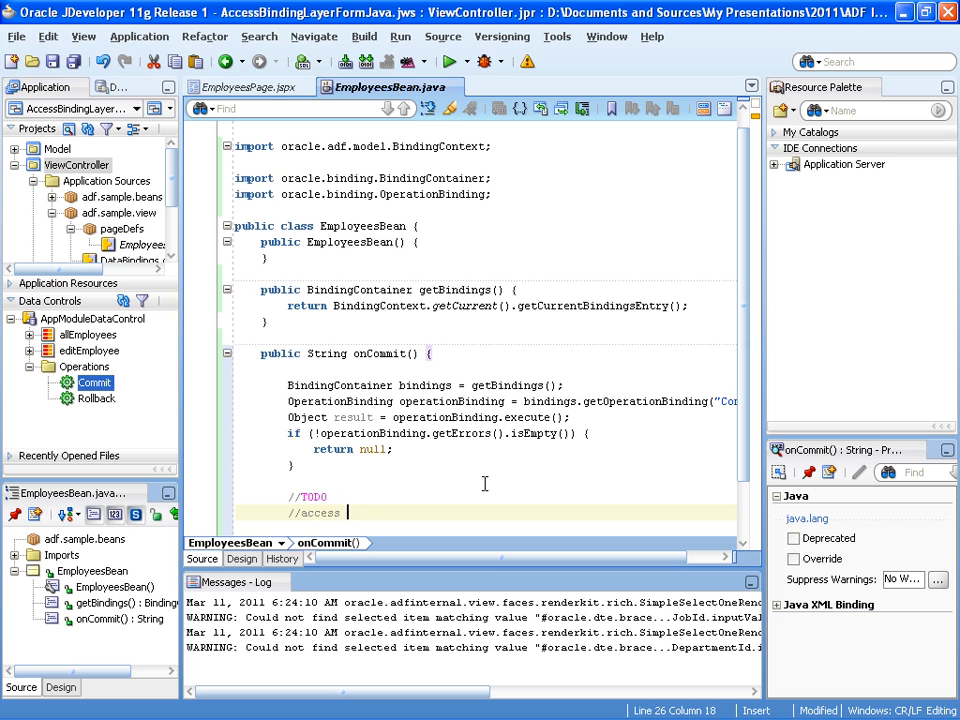
pyautogui.write('the Departmen')
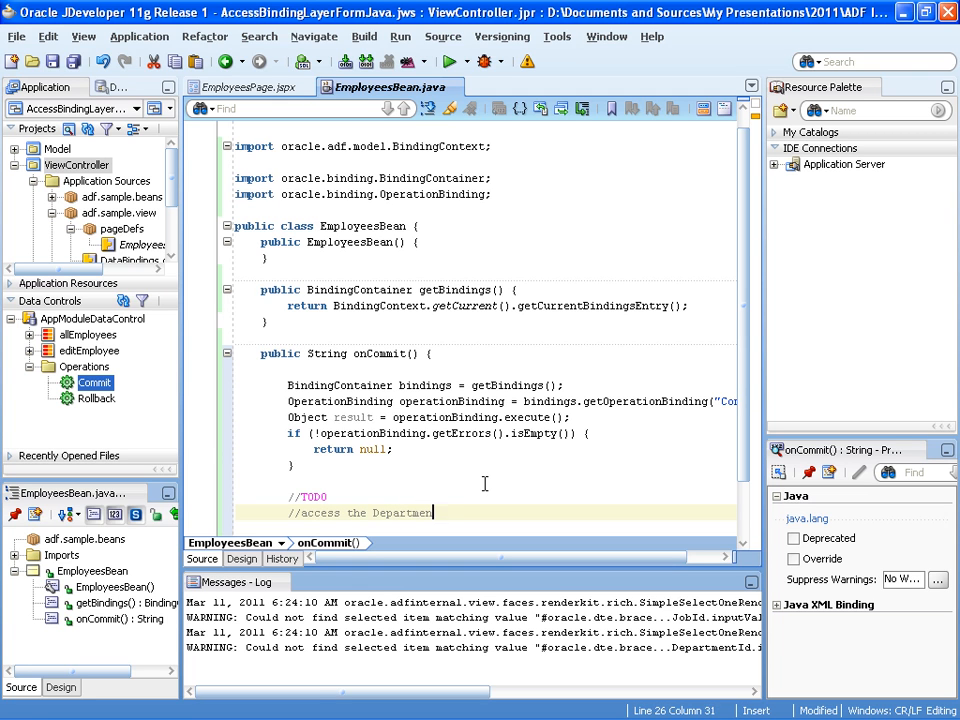
pyautogui.write('tId')
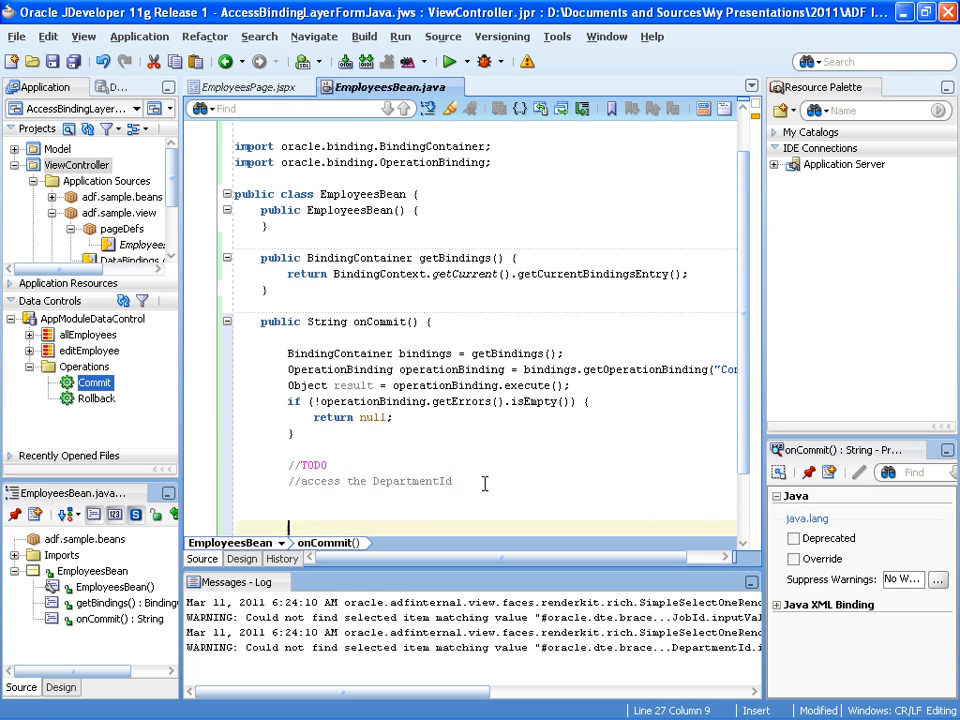
pyautogui.write('//e')
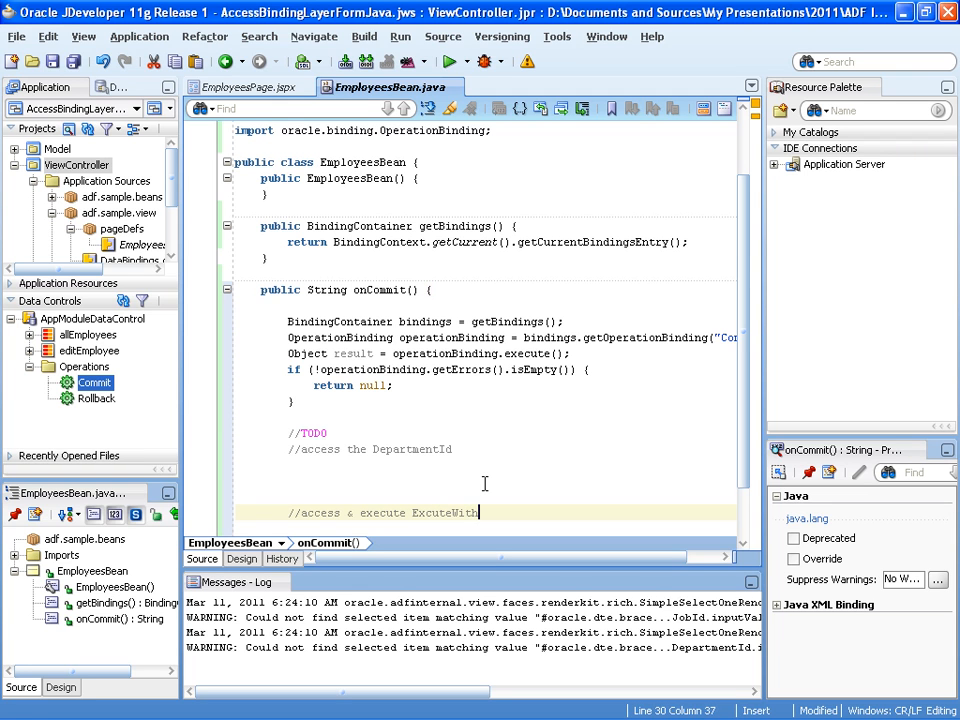
pyautogui.write('Params')
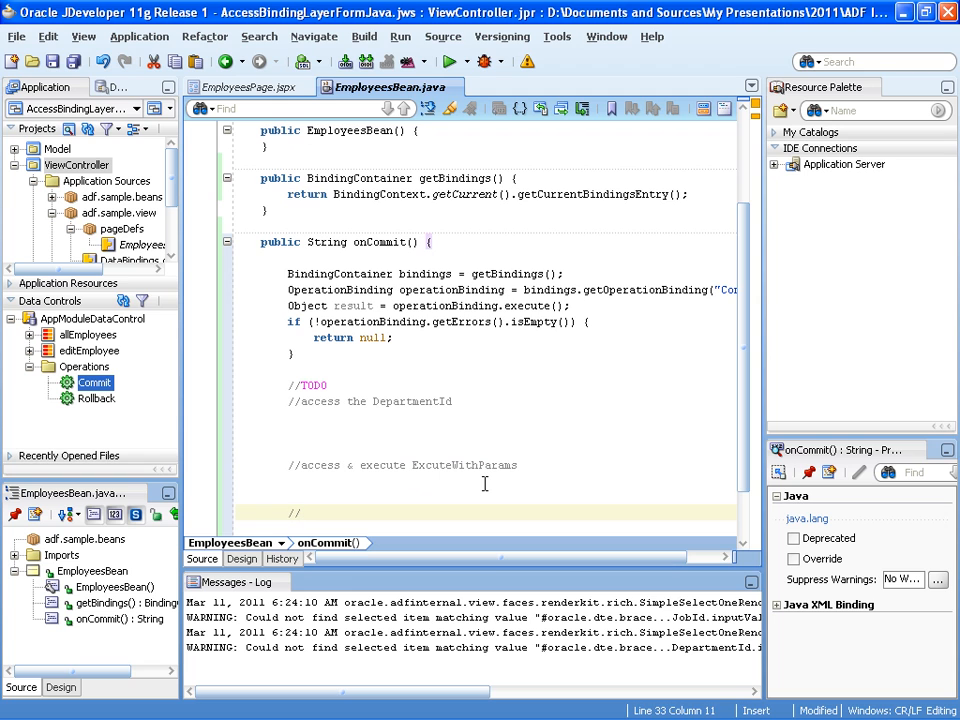
pyautogui.write('//refresh the ta')
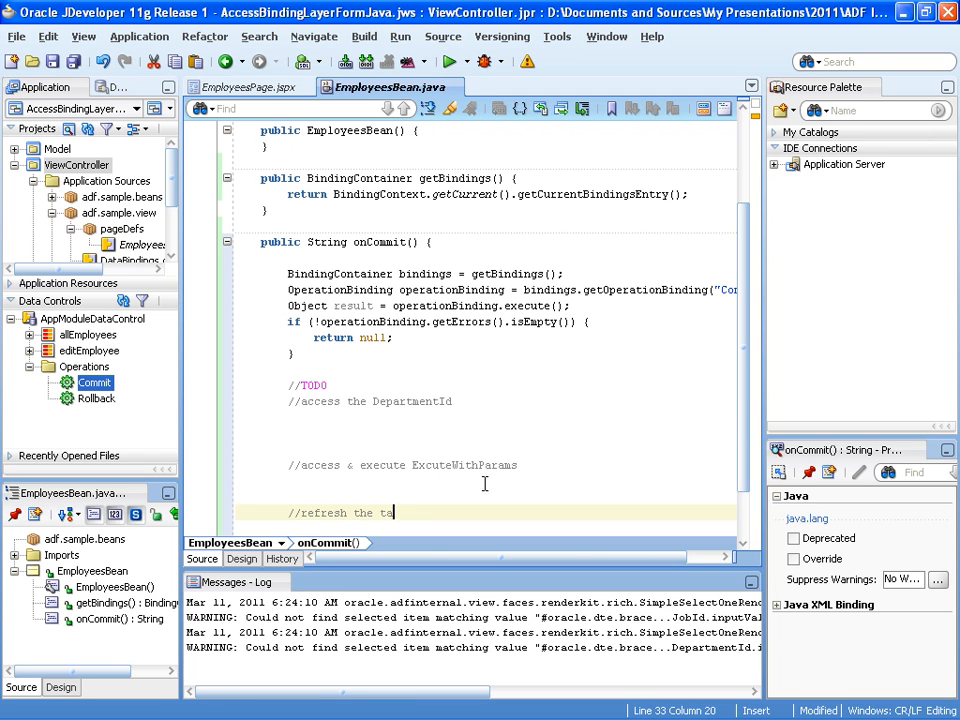
pyautogui.write('ble')
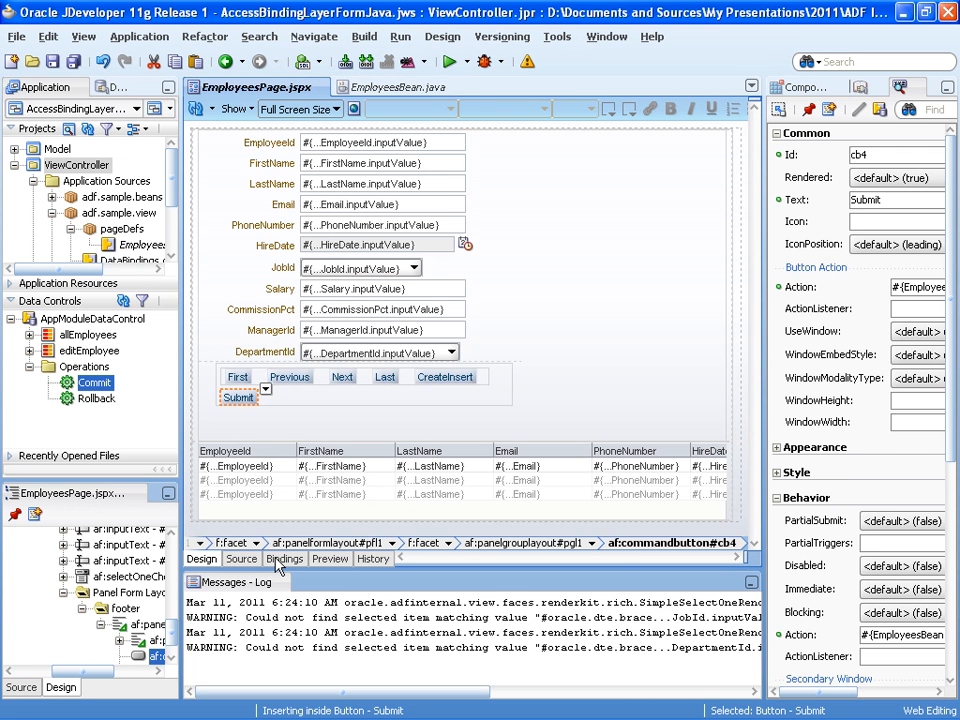
# Open the page bindings and inspect the DepartmentId attribute binding
pyautogui.click(285, 558)
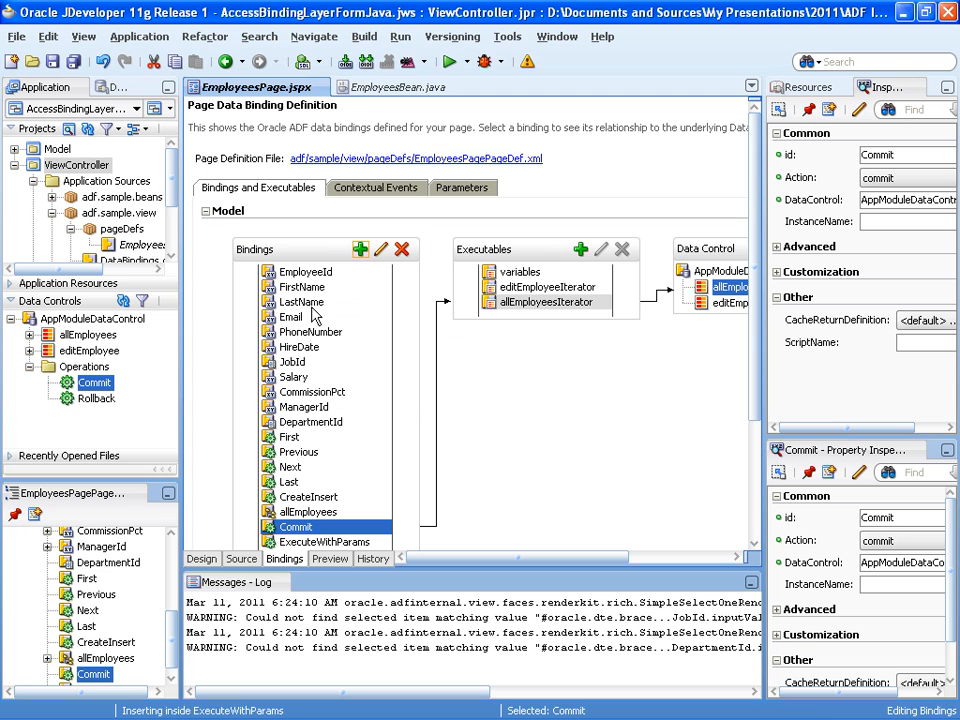
pyautogui.moveTo(303, 436)
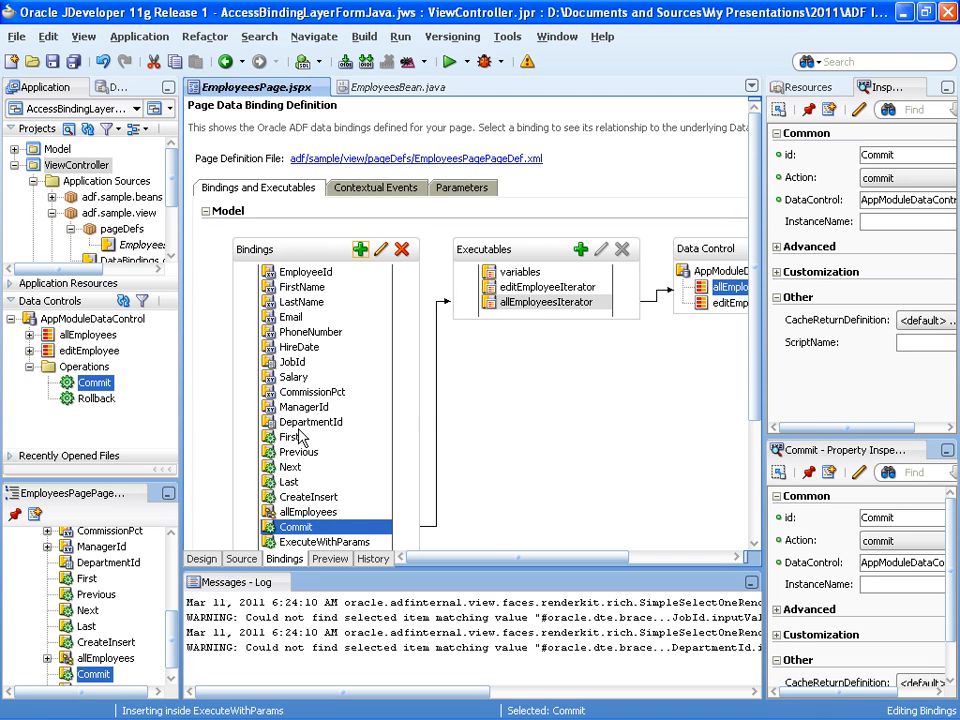
pyautogui.click(311, 422)
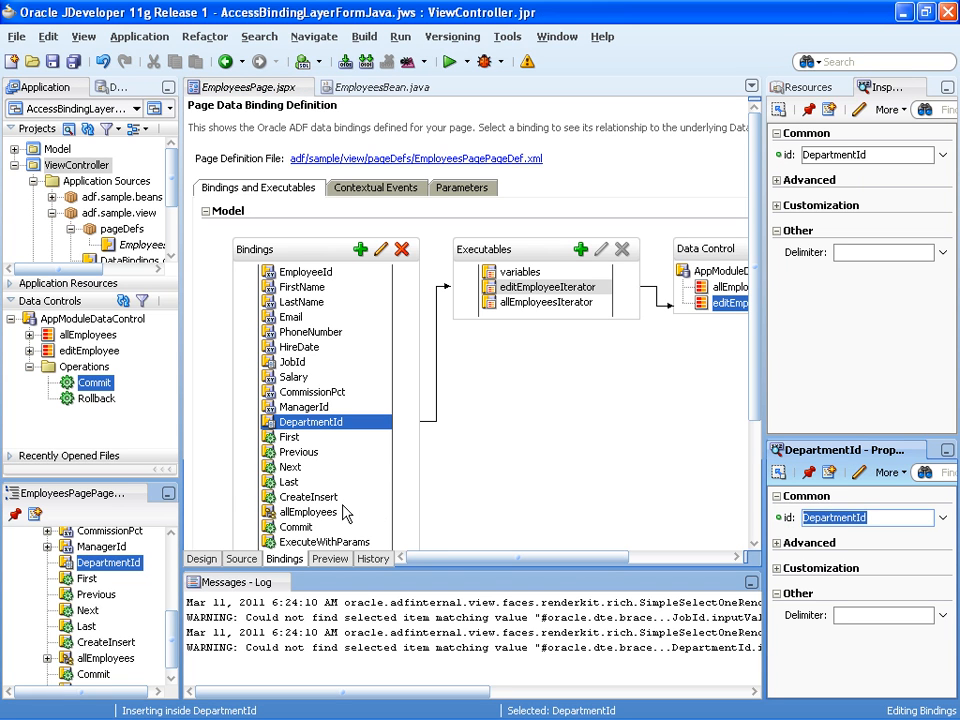
pyautogui.moveTo(210, 569)
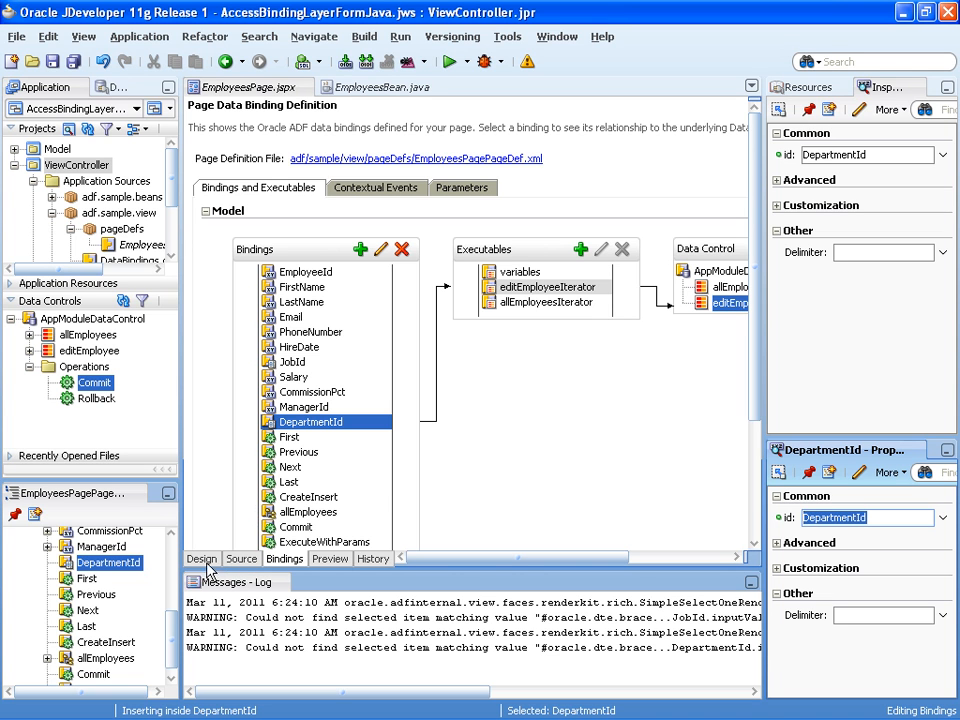
# Write AttributeBinding departmentId = (AttributeBinding) bindings.get("DepartmentId"); in onCommit
pyautogui.click(407, 87)
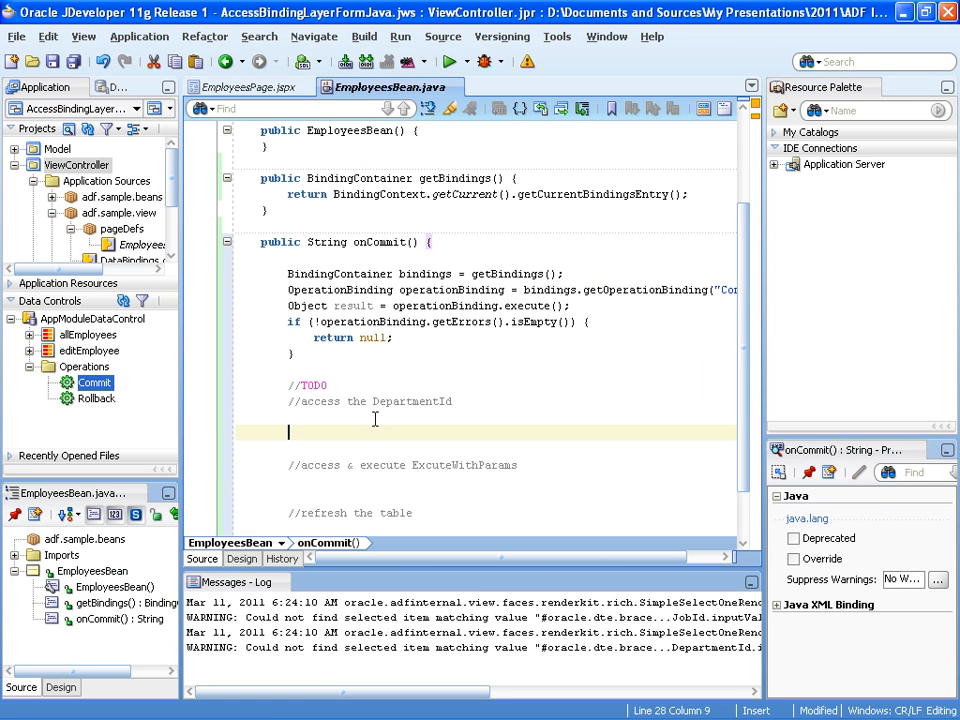
pyautogui.moveTo(596, 508)
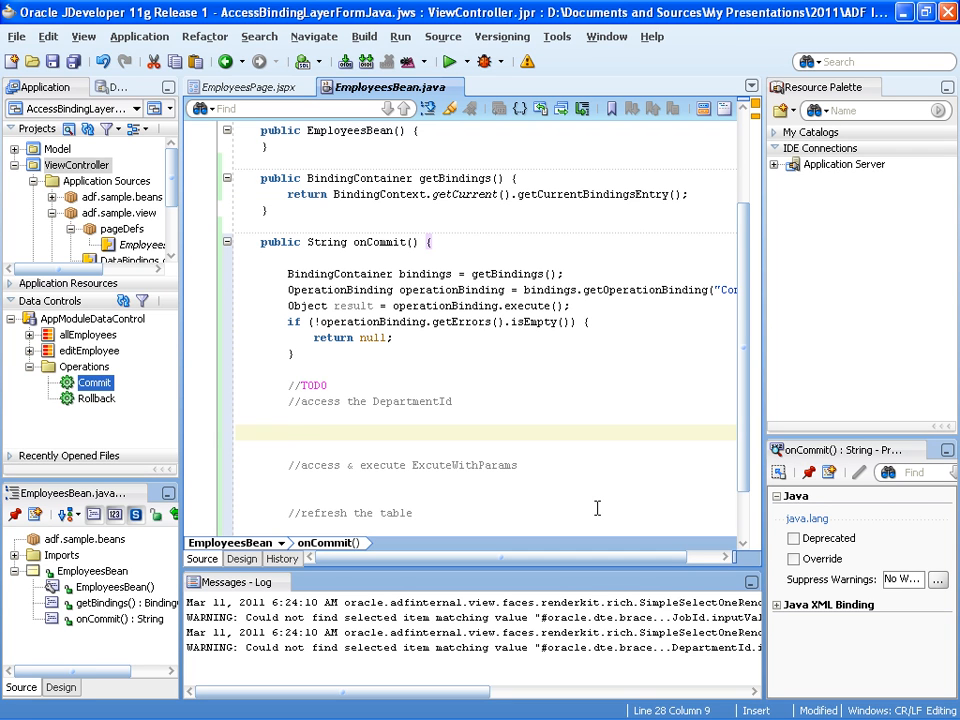
pyautogui.write('Attribu')
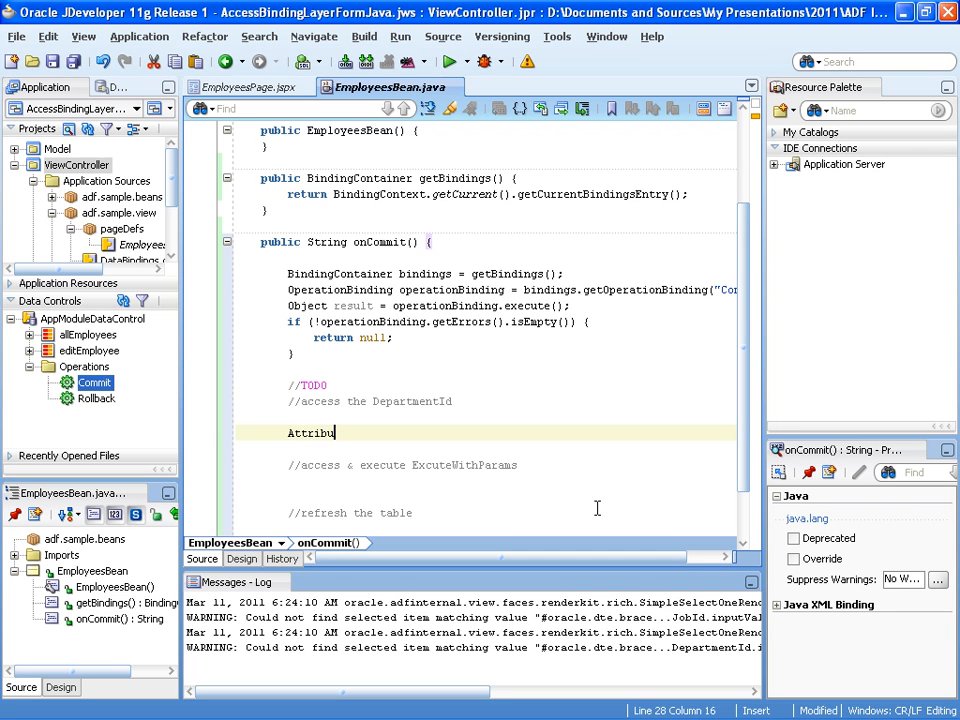
pyautogui.write('teBindin')
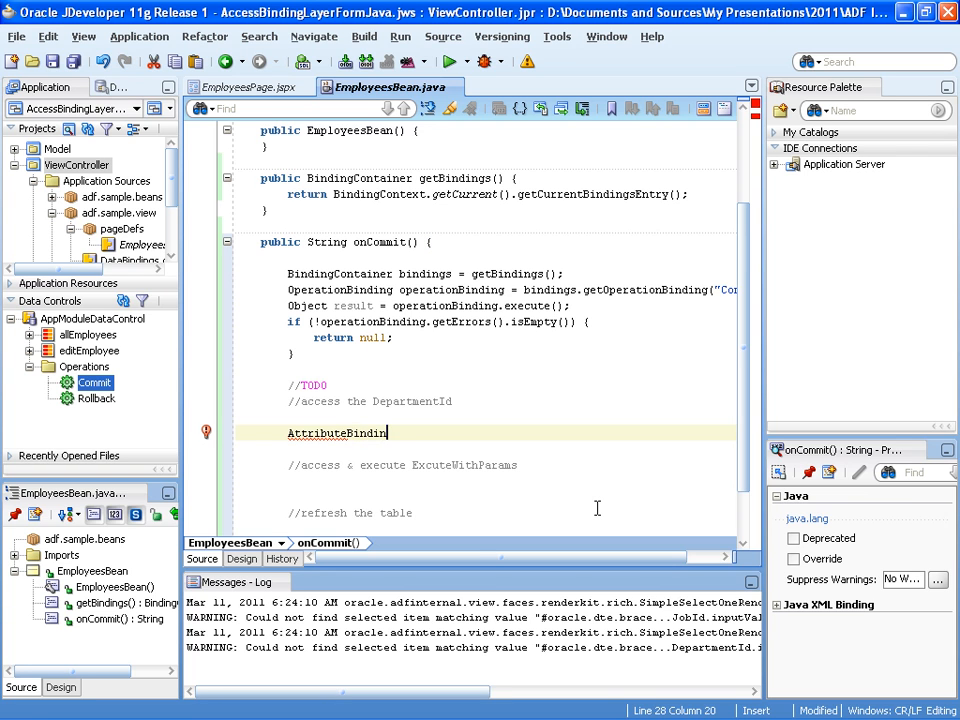
pyautogui.write('g')
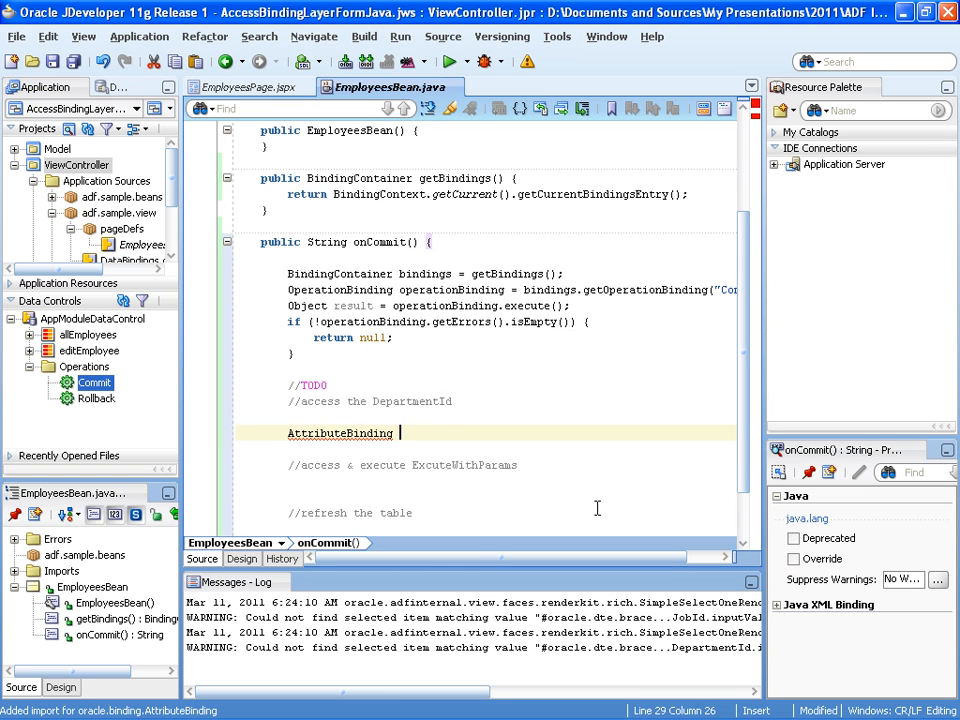
pyautogui.write('departmentId =')
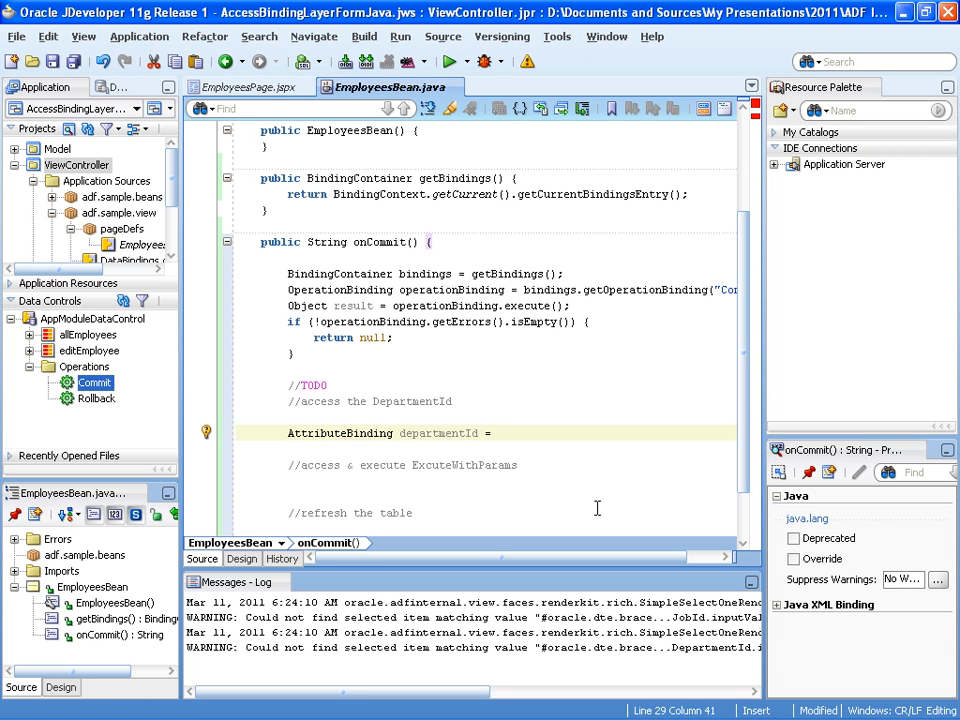
pyautogui.write('()')
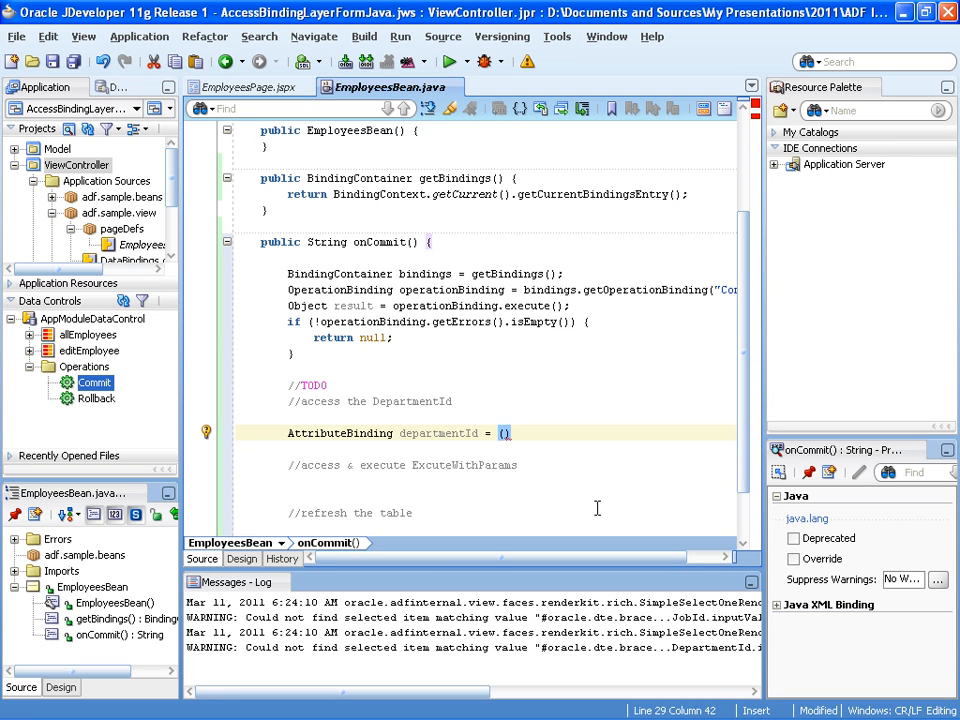
pyautogui.write('(DepartmentId) b')
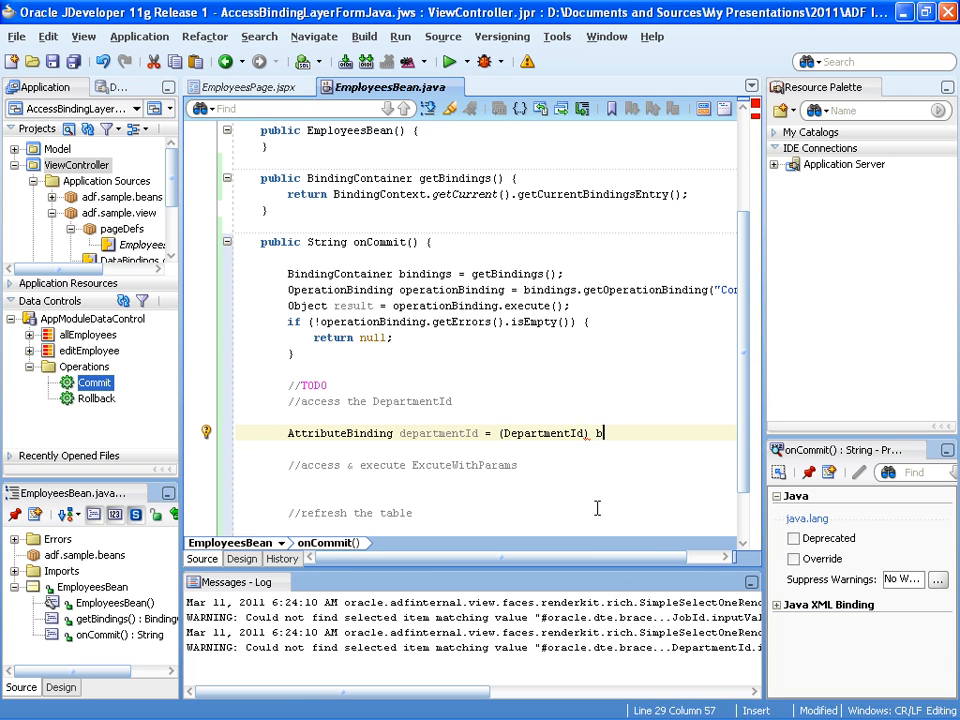
pyautogui.write('indings.')
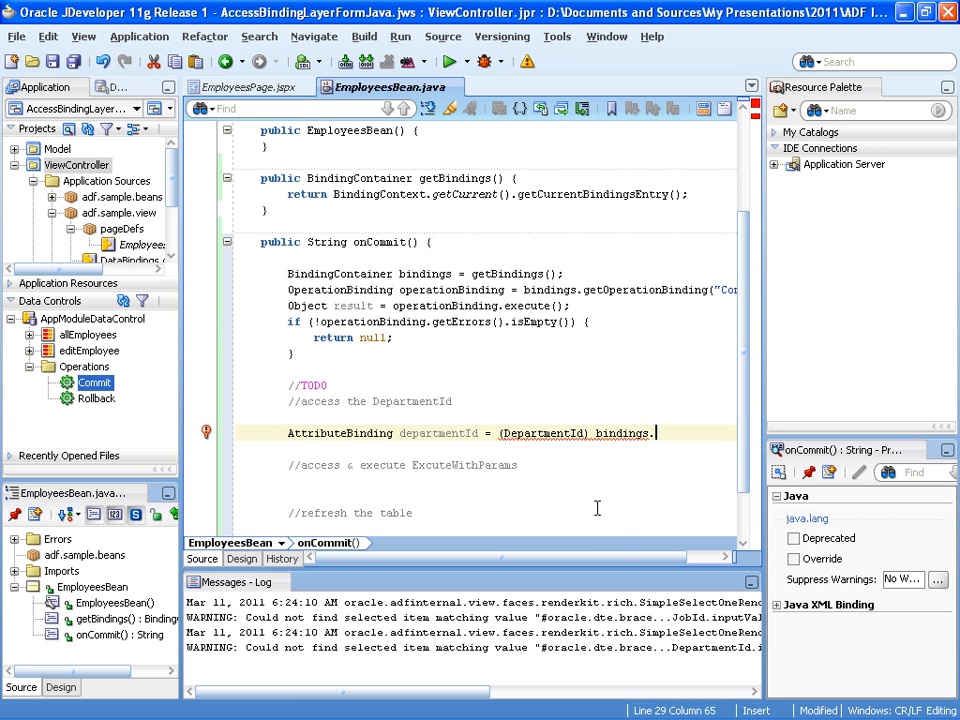
pyautogui.write('.get()')
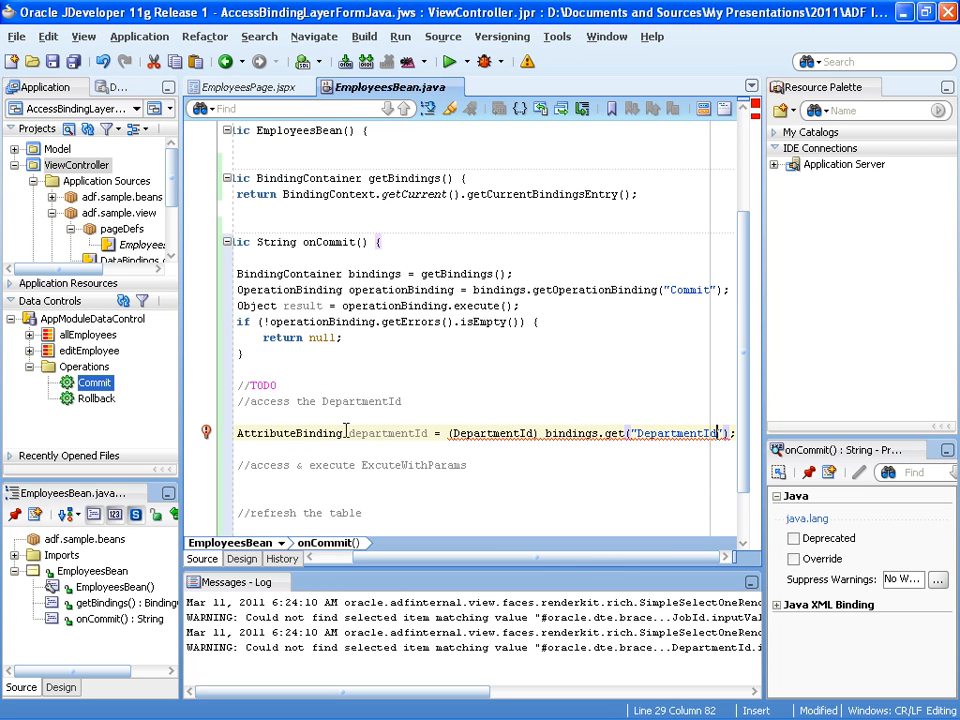
pyautogui.doubleClick(289, 433)
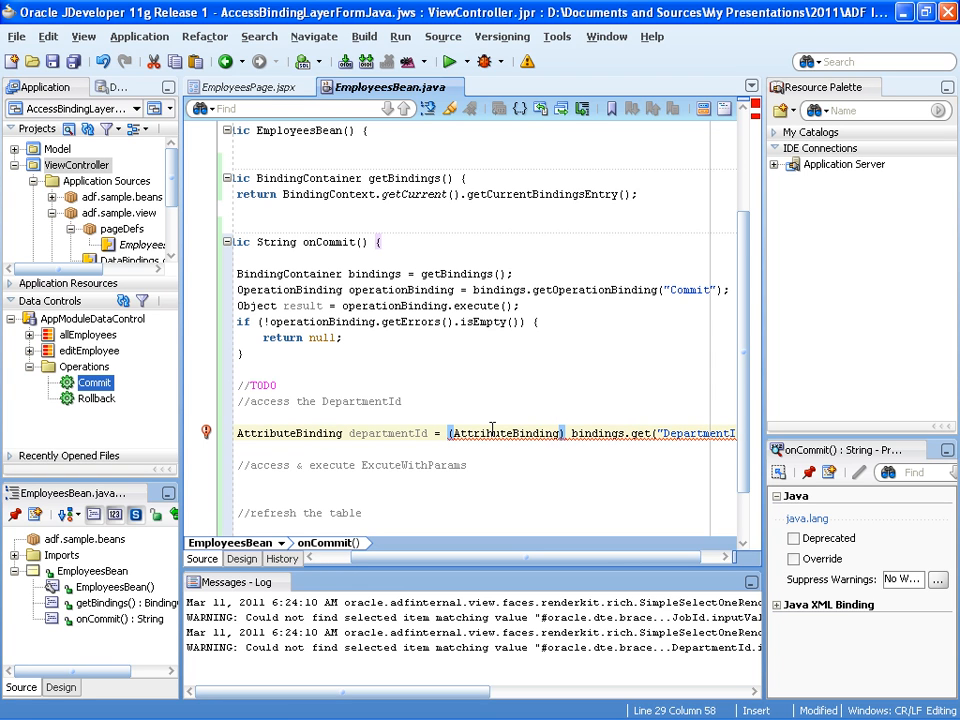
pyautogui.hscroll(3)
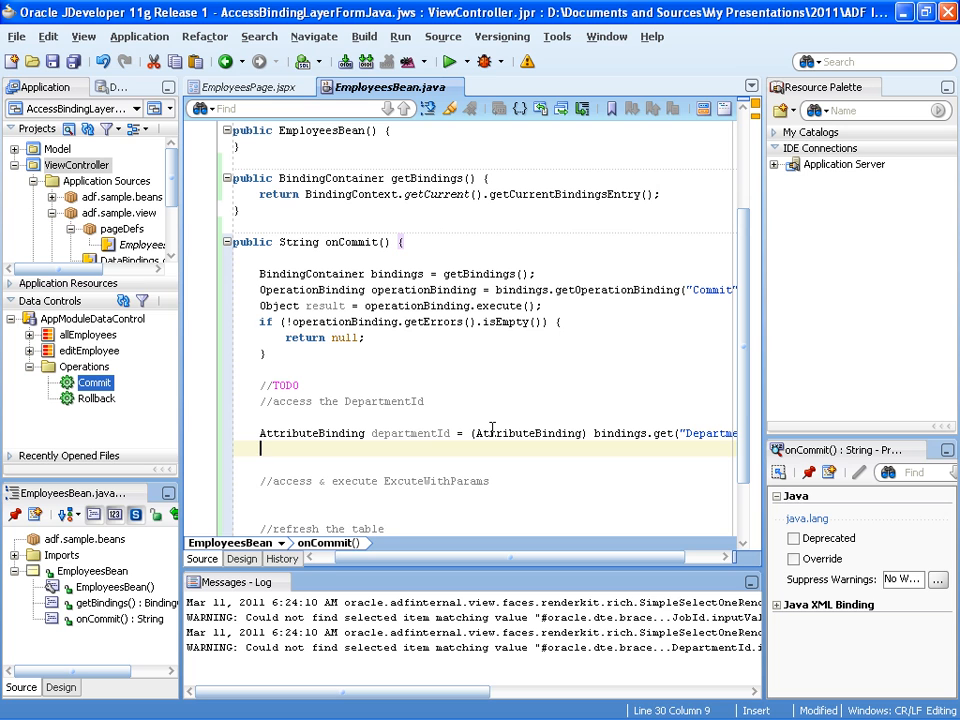
pyautogui.moveTo(490, 451)
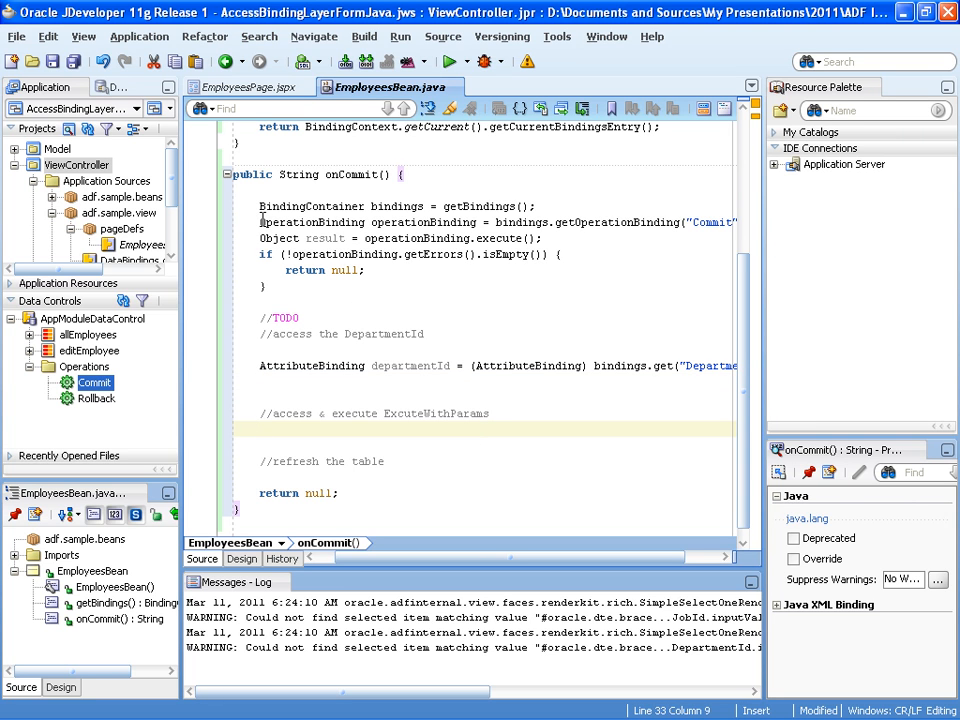
# Duplicate the commit block under the ExecuteWithParams comment as operationBinding2 and result2
pyautogui.moveTo(260, 222); pyautogui.dragTo(320, 270)
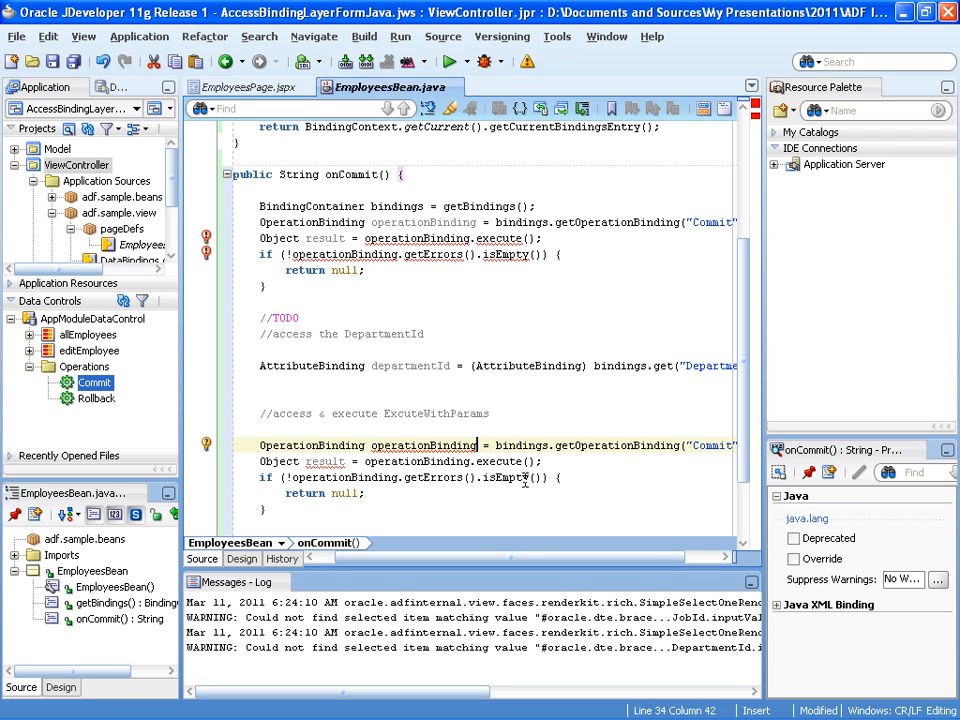
pyautogui.write('2')
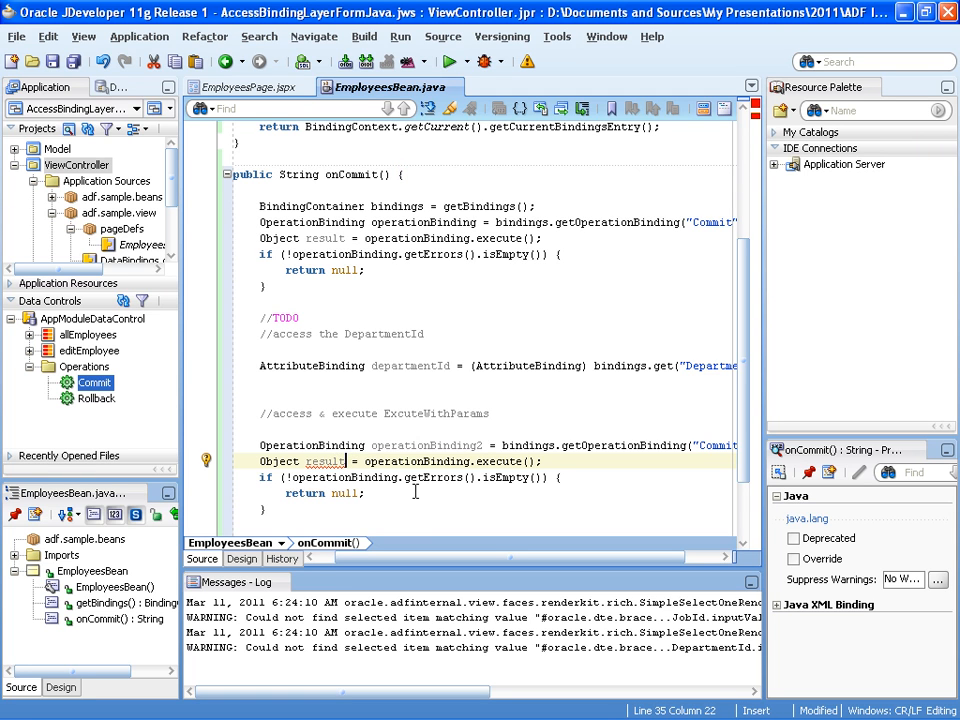
pyautogui.write('2')
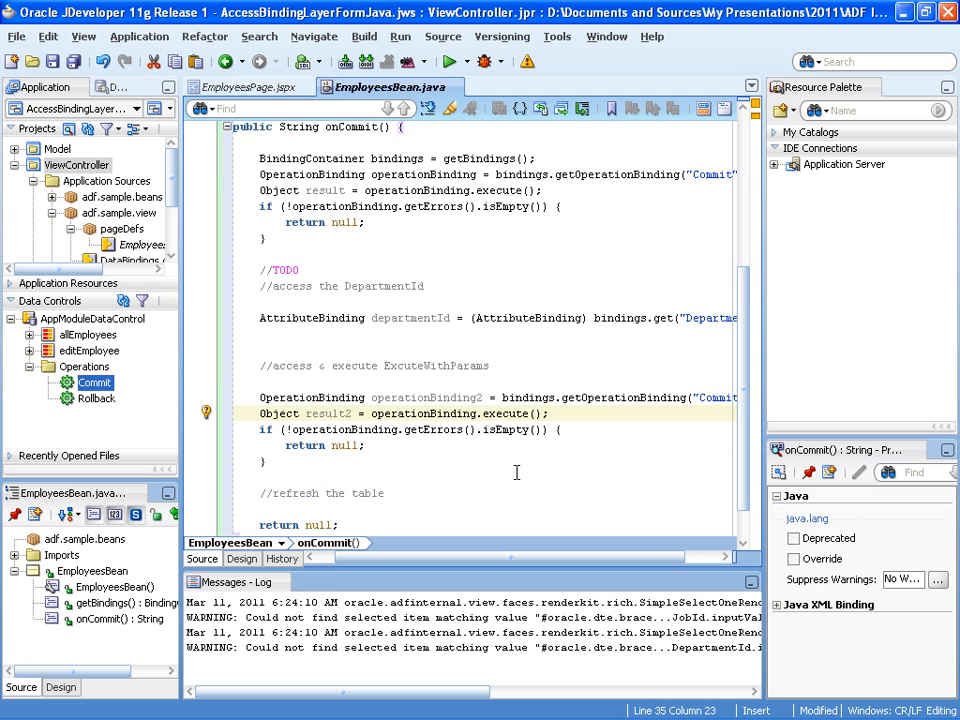
pyautogui.scroll(-3)
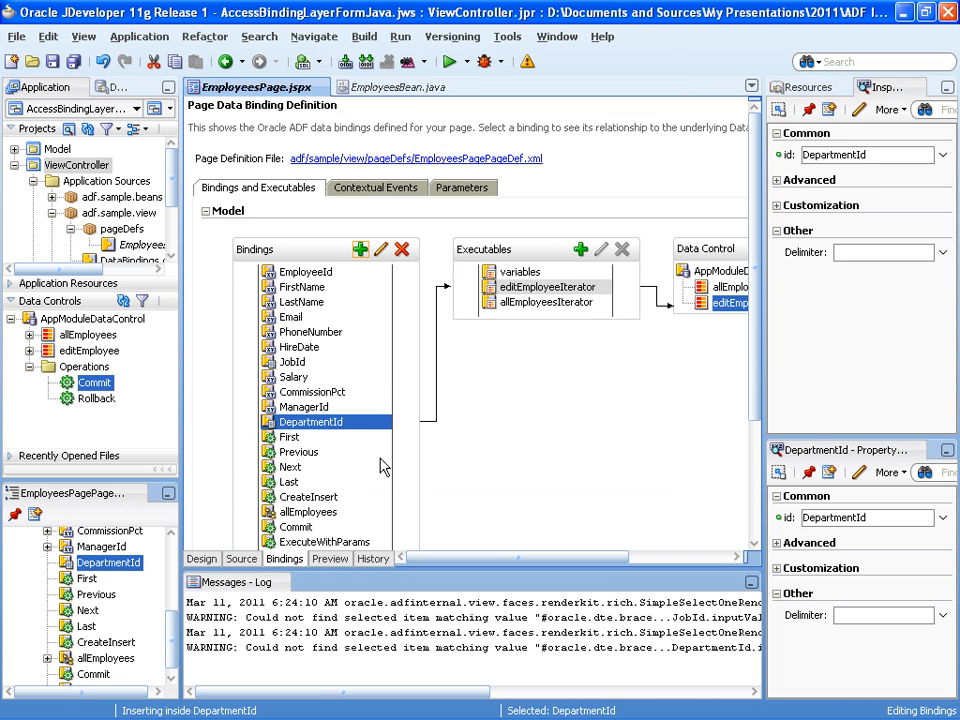
# Change operationBinding2 to fetch the "ExecuteWithParams" operation instead of Commit
pyautogui.click(322, 541)
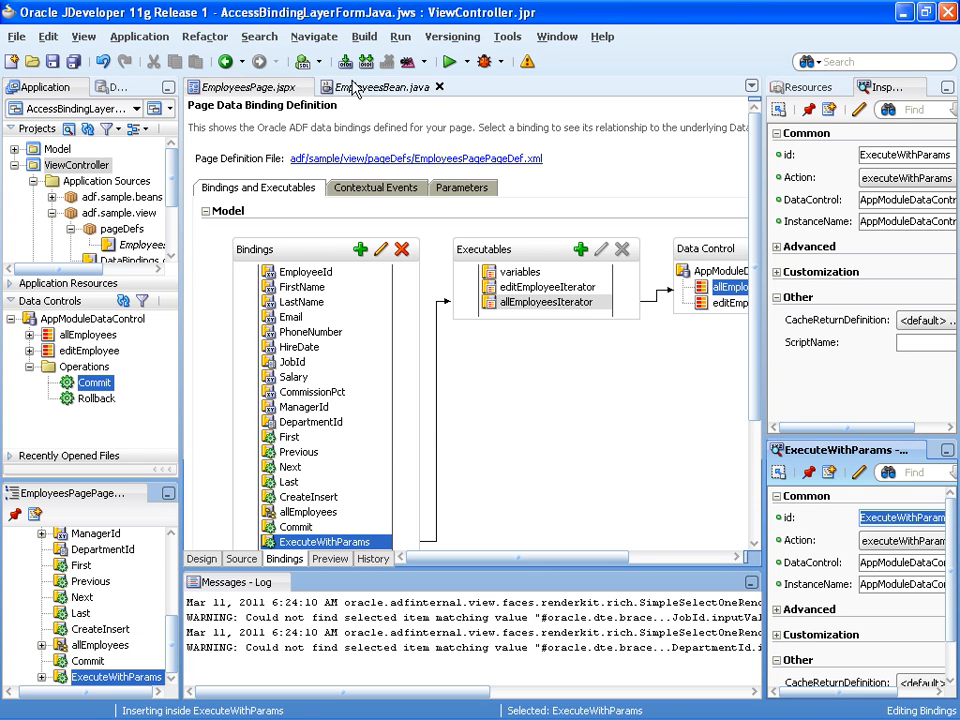
pyautogui.click(370, 87)
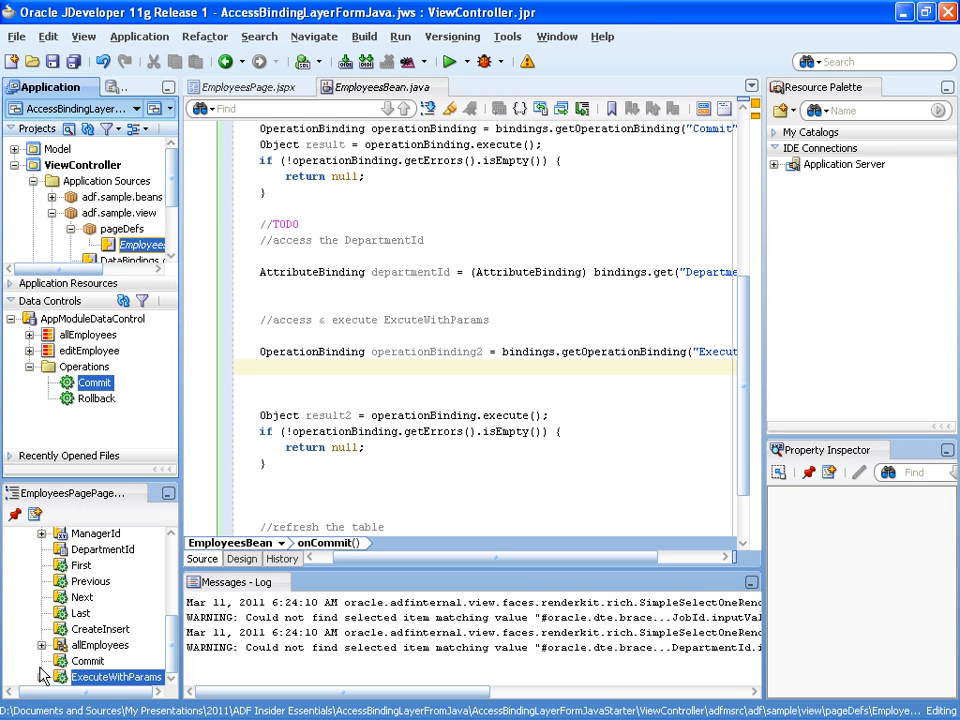
pyautogui.click(112, 674)
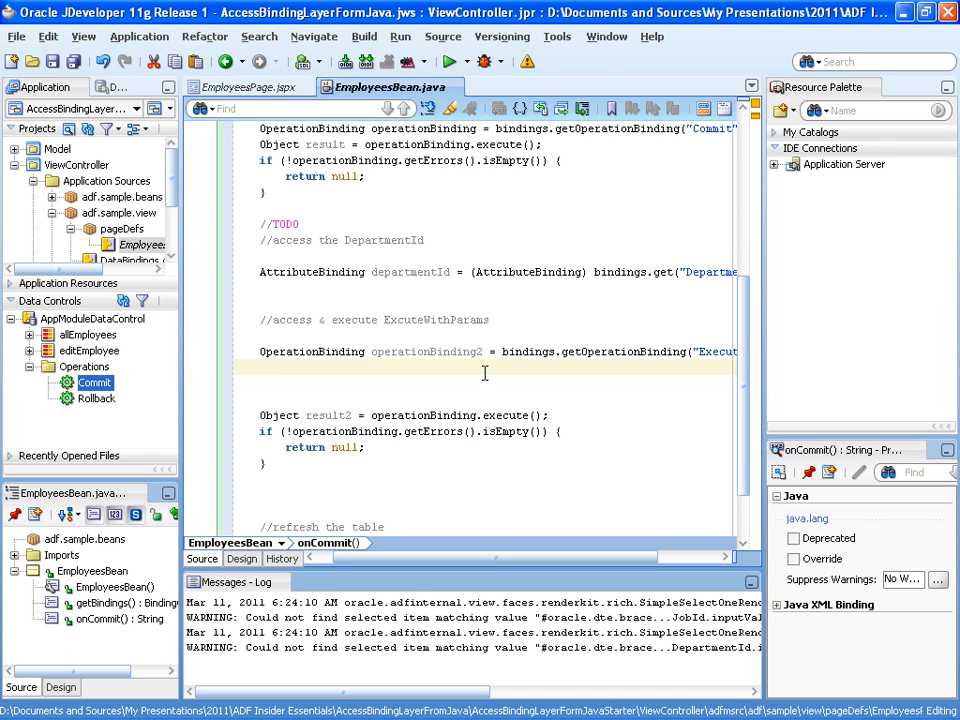
# Put departmentId.getInputValue() into operationBinding2's params map as deptIdVar above execute
pyautogui.write('o')
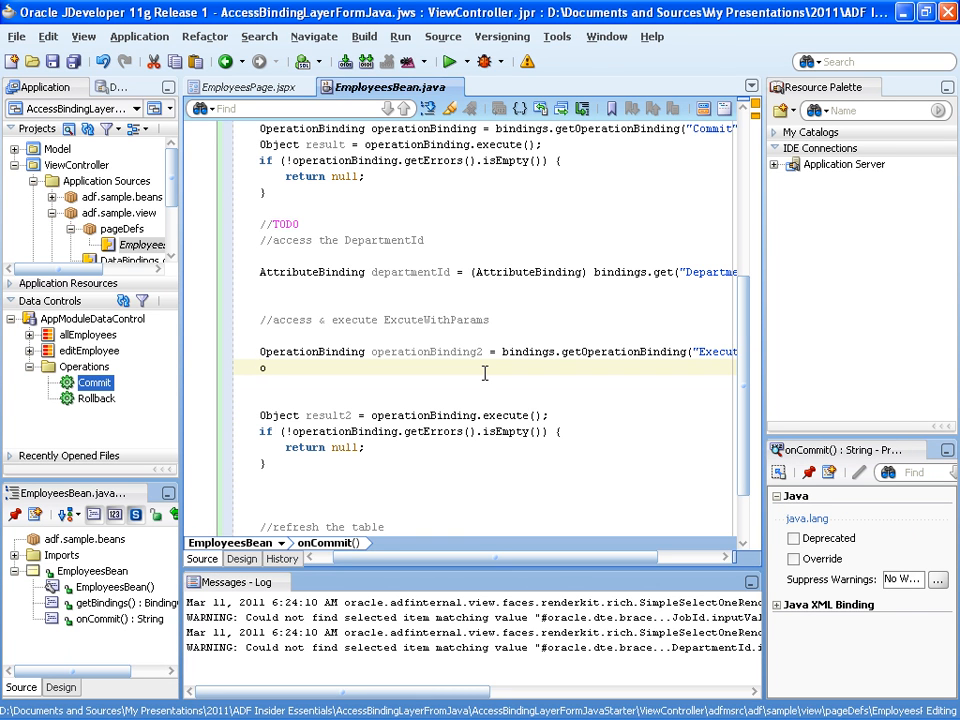
pyautogui.write('perationBinding2')
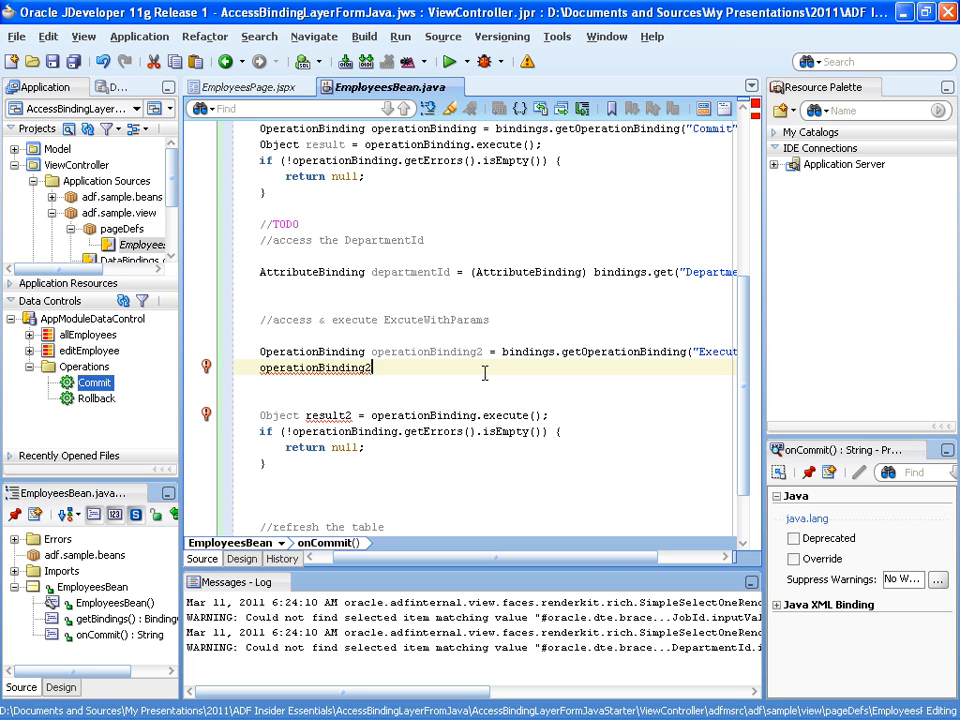
pyautogui.write('.')
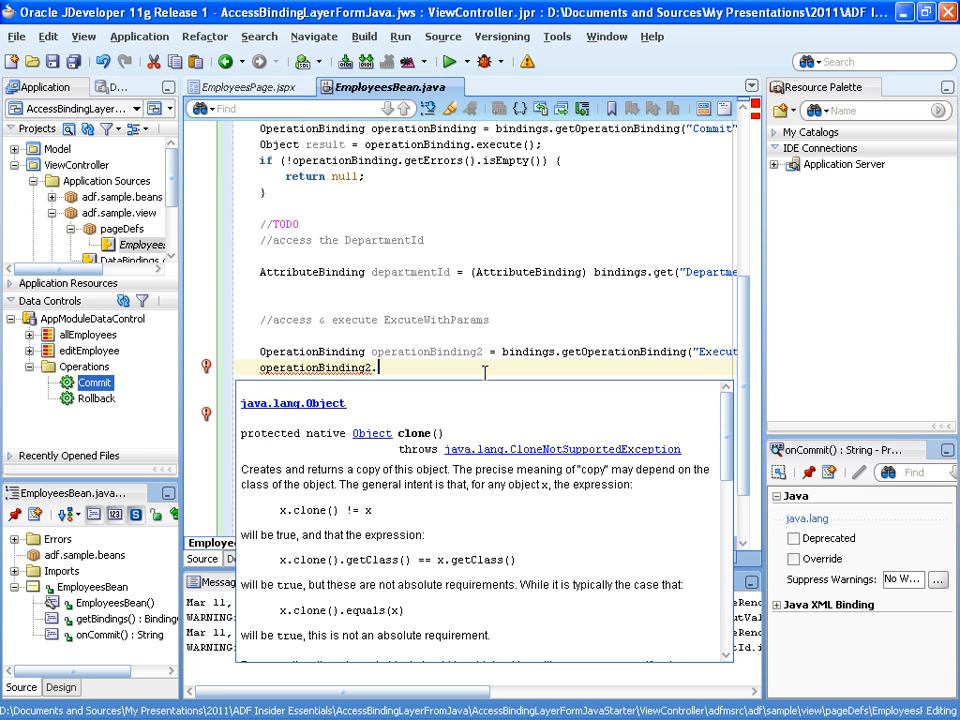
pyautogui.write('.get')
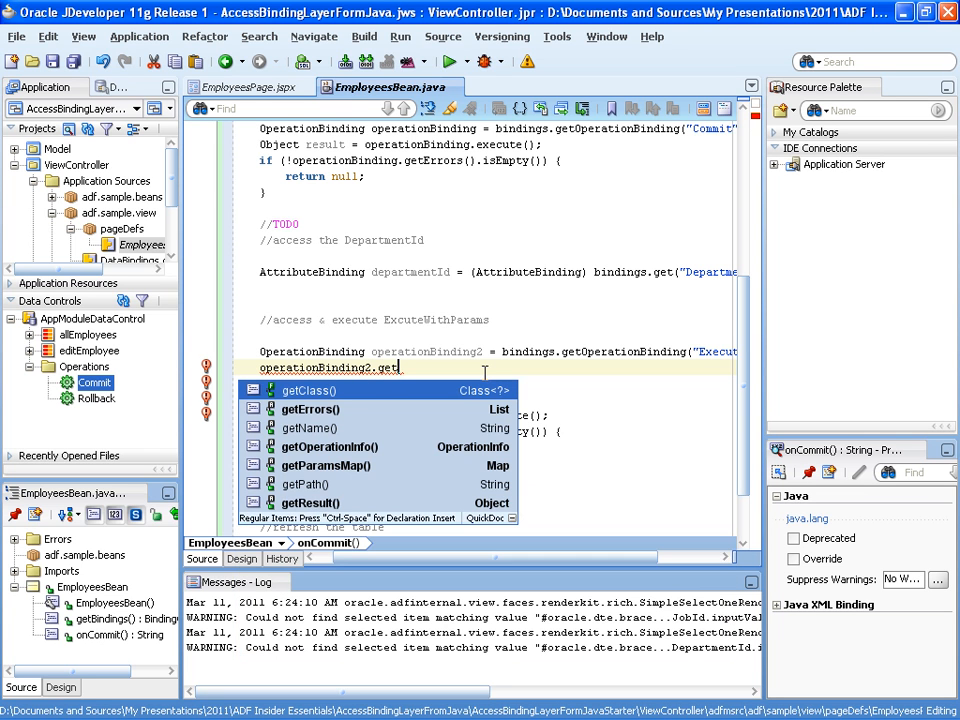
pyautogui.write('p(')
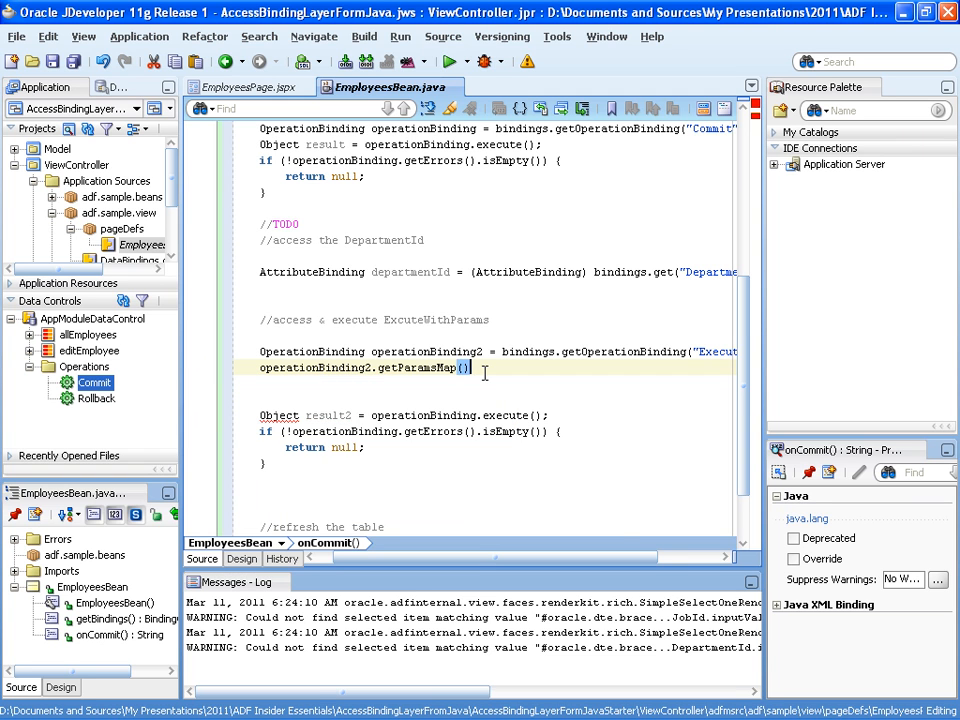
pyautogui.write('.put("deptIdVar", value')
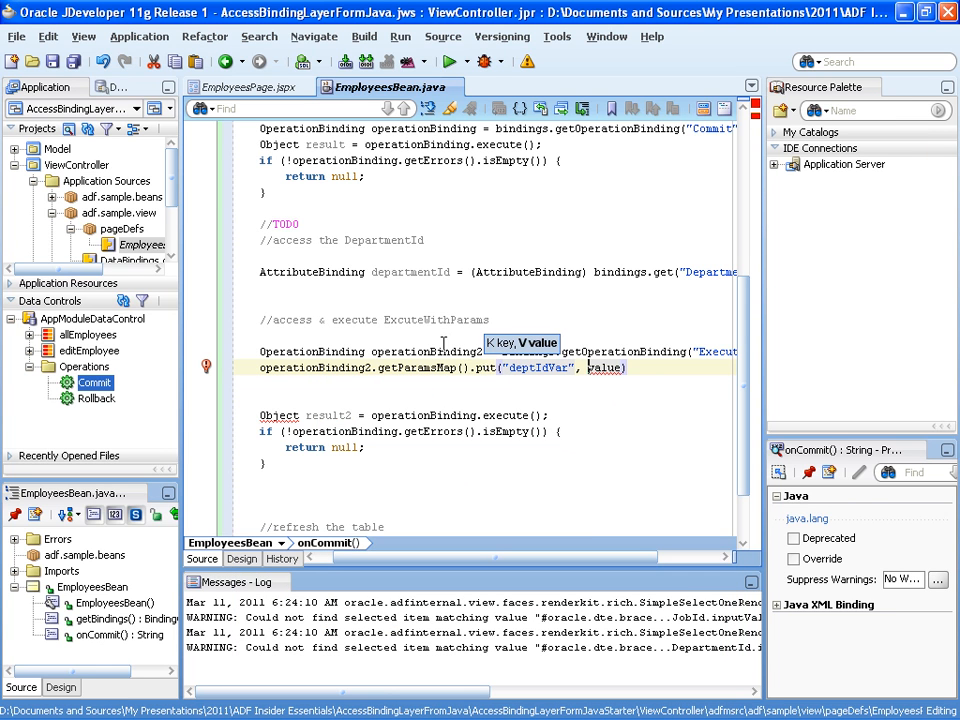
pyautogui.doubleClick(409, 271)
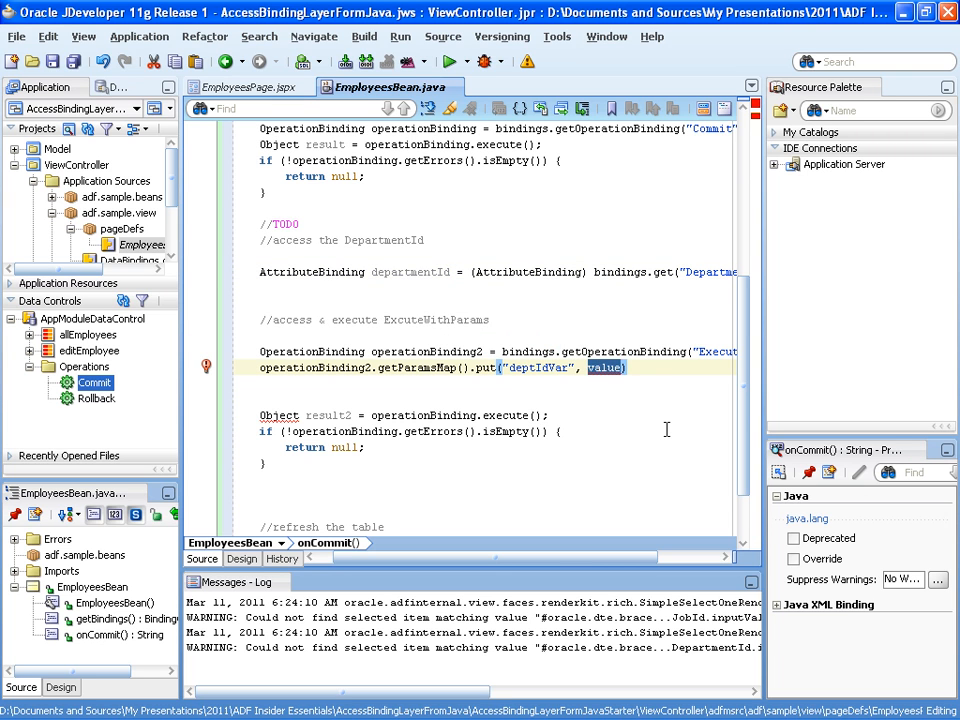
pyautogui.write('departmentId.getInputV')
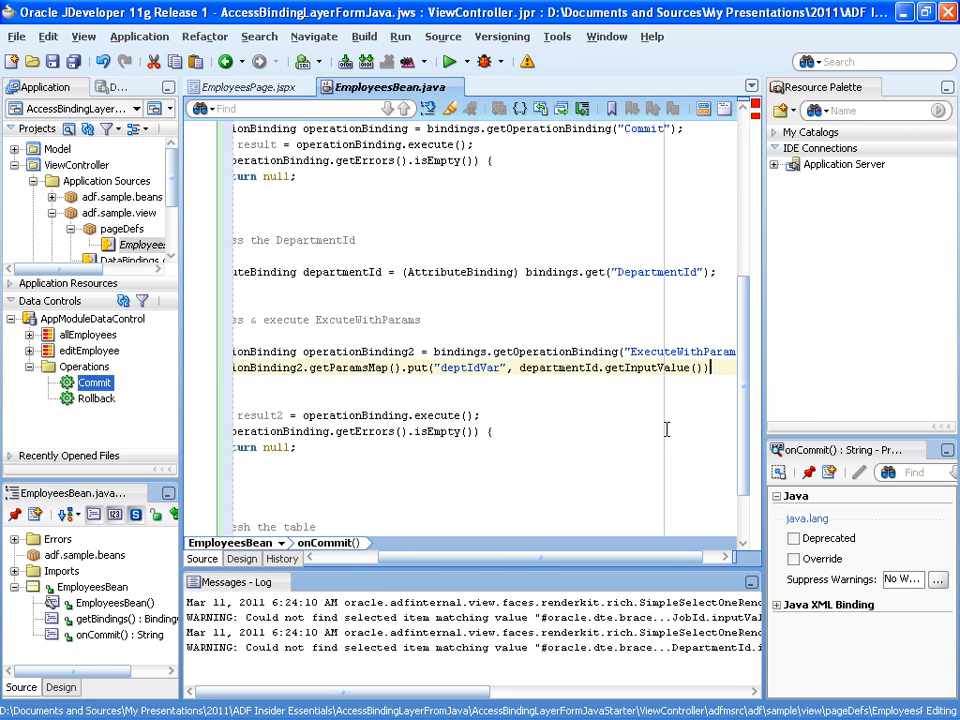
pyautogui.hscroll(-3)
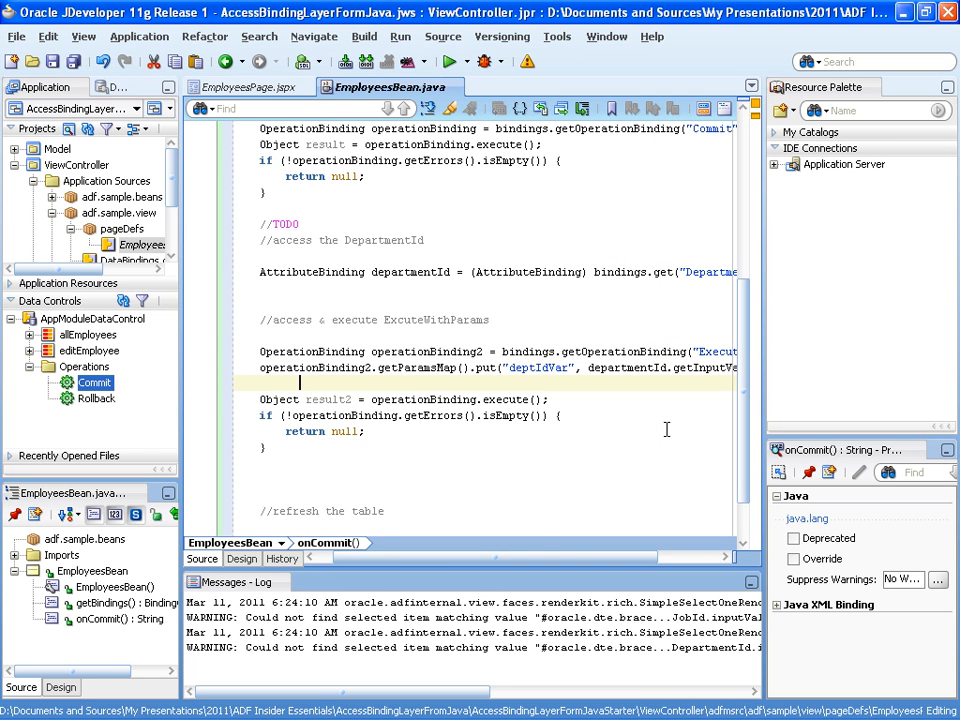
pyautogui.hscroll(3)
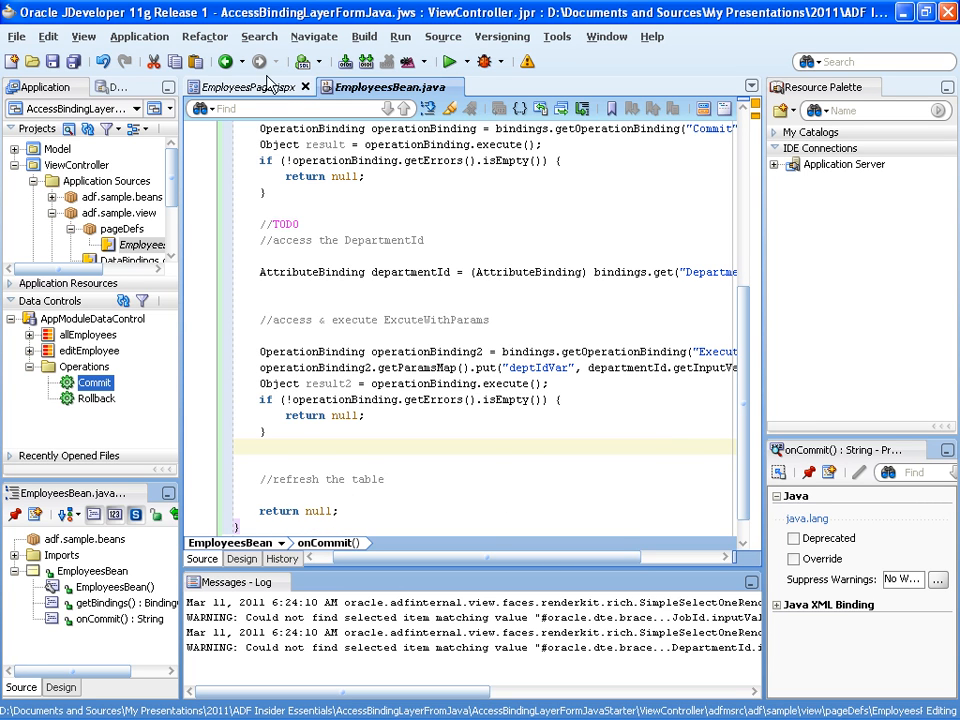
# Select table t1 in the EmployeesPage.jspx Design view to edit its Binding property
pyautogui.click(238, 87)
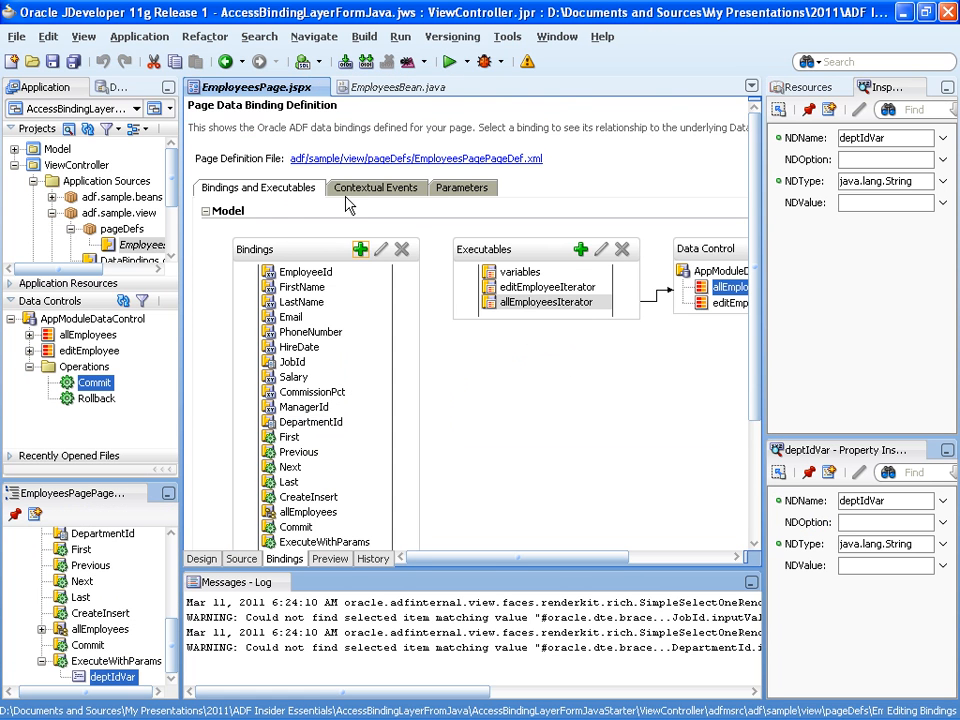
pyautogui.click(202, 558)
pyautogui.write('inding')
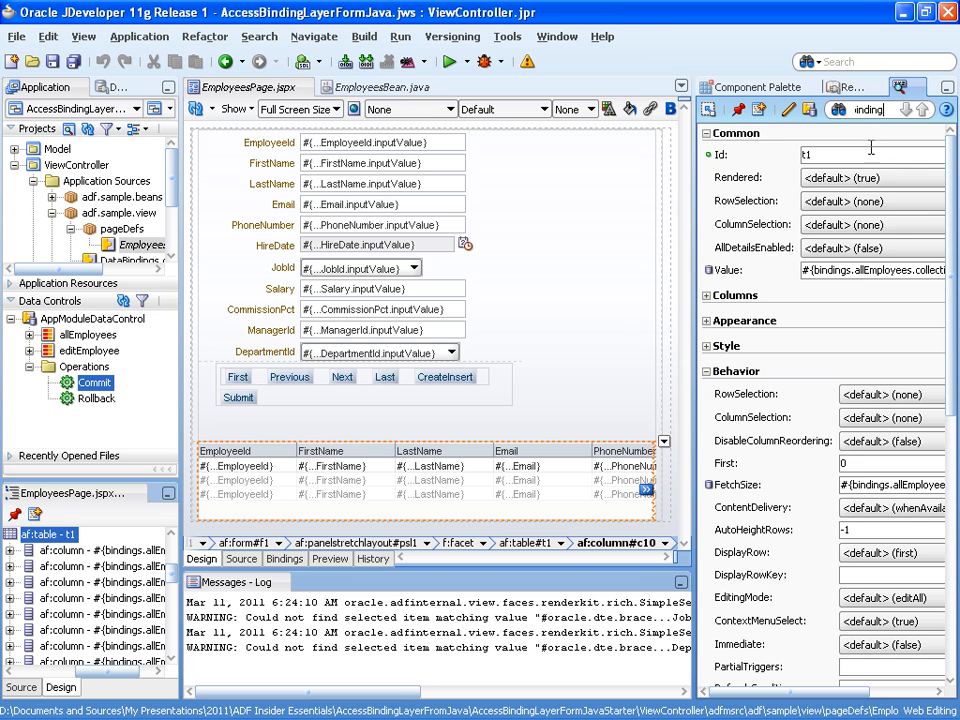
pyautogui.scroll(-3)
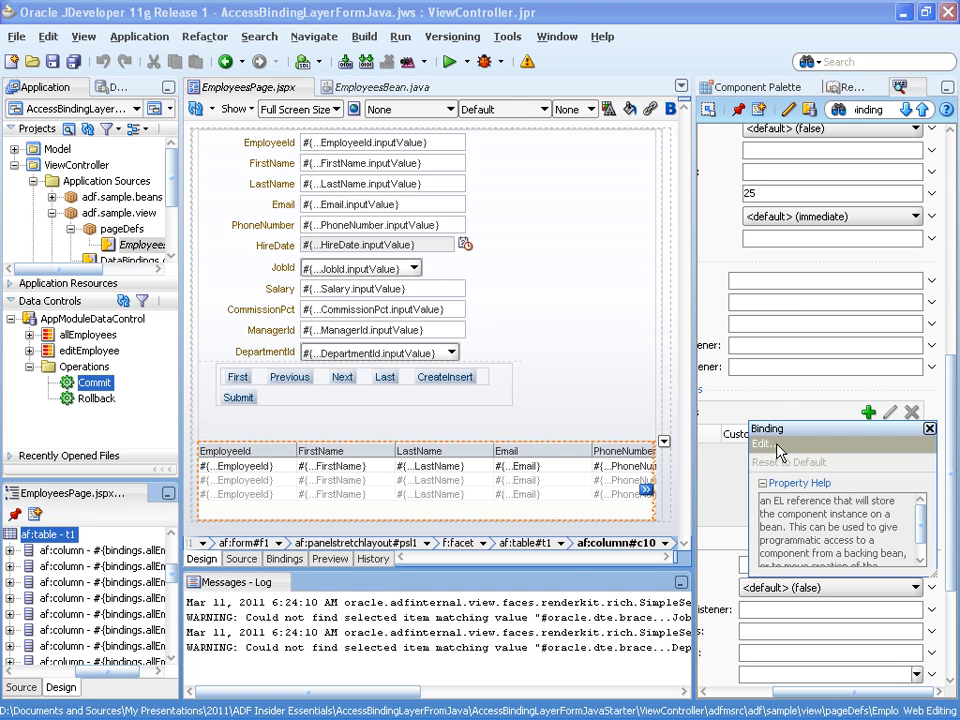
# Bind table t1 to a new EmployeesBean property 'employeestable' with generated accessors
pyautogui.click(762, 443)
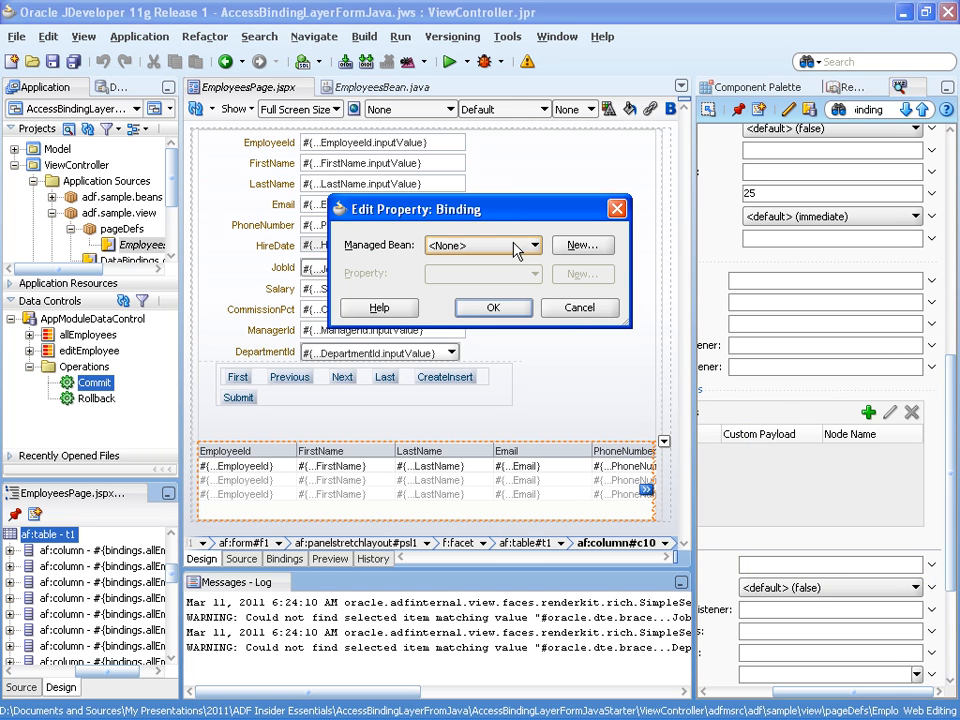
pyautogui.click(524, 245)
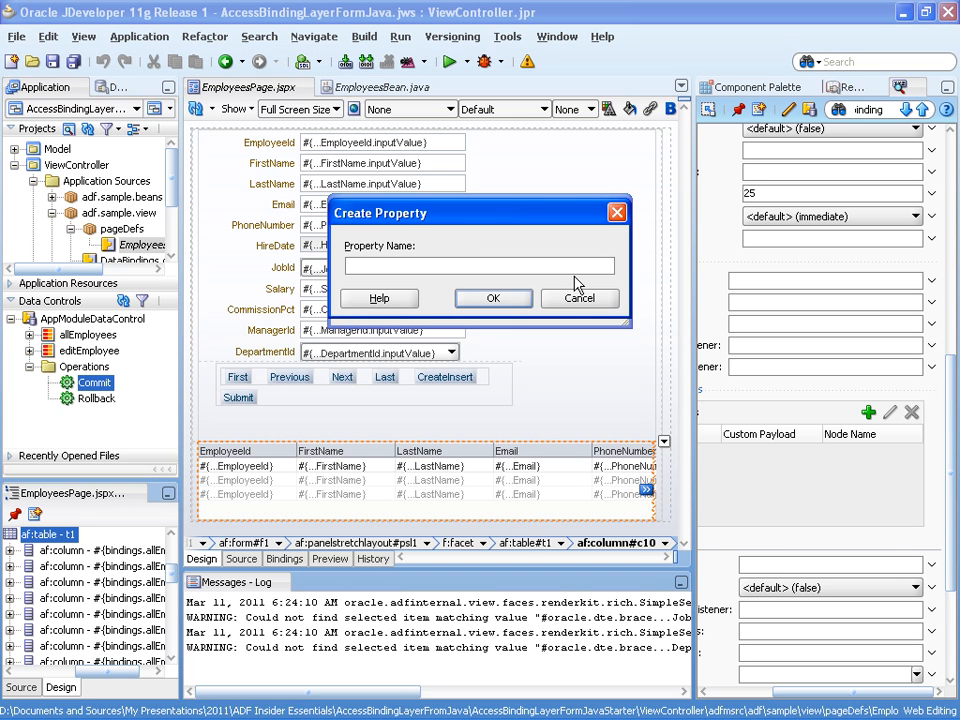
pyautogui.write('employeestable')
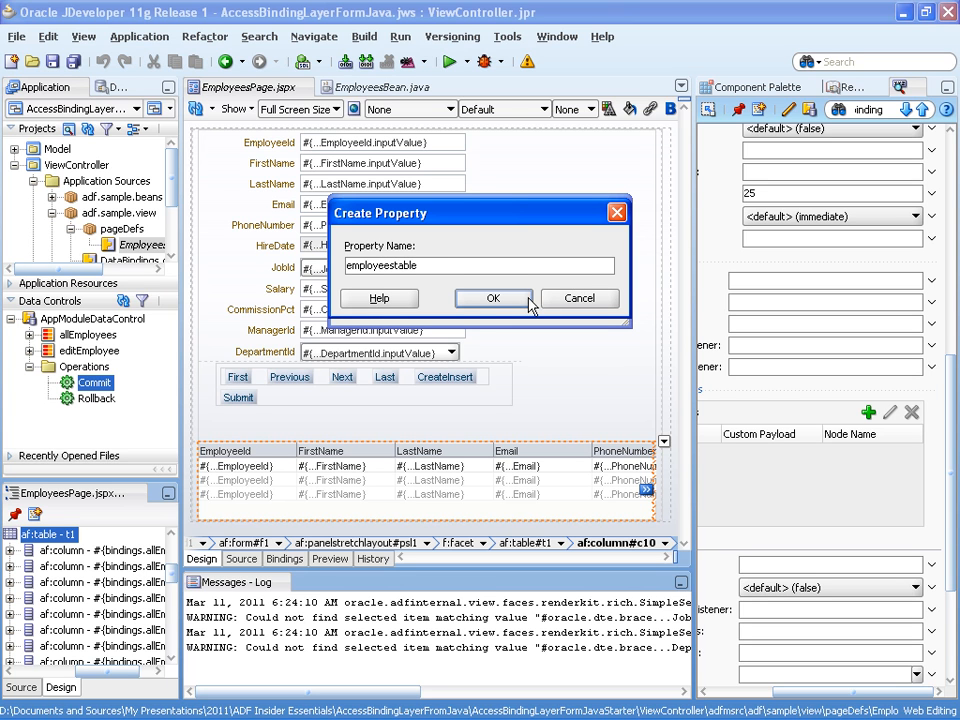
pyautogui.click(493, 298)
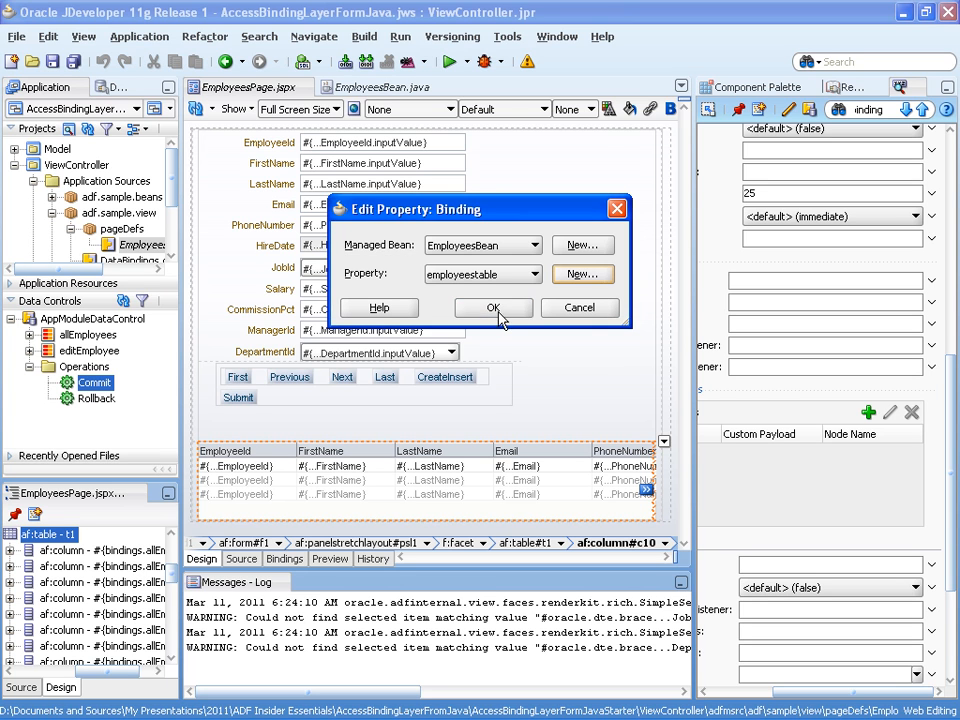
pyautogui.click(494, 307)
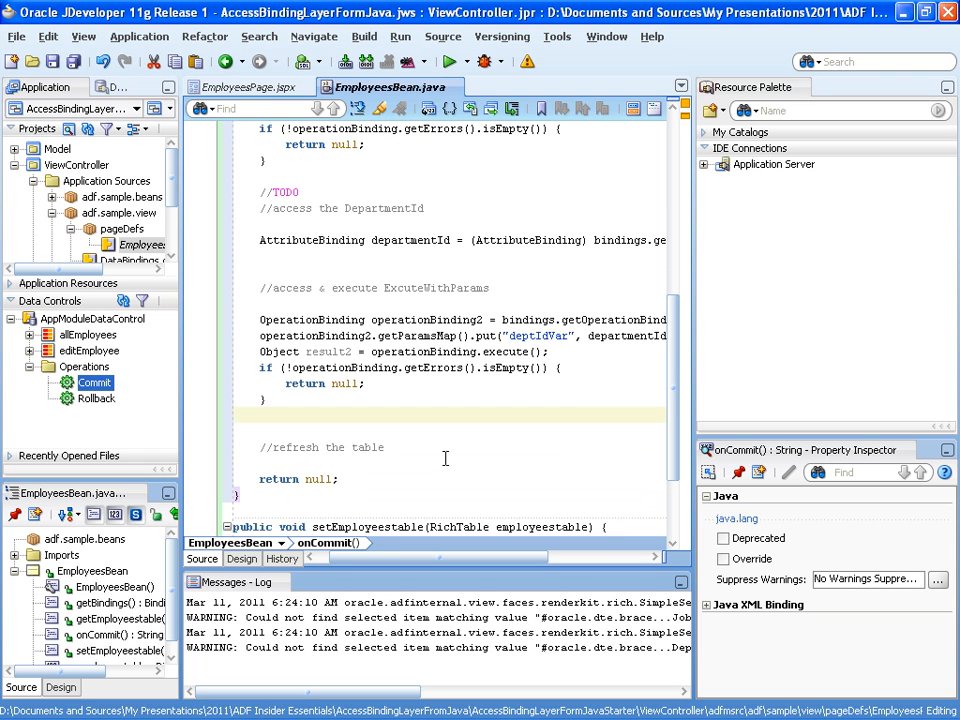
# Under '//refresh the table', declare adfFacesContext = AdfFacesContext.getCurrentInstance()
pyautogui.scroll(-3)
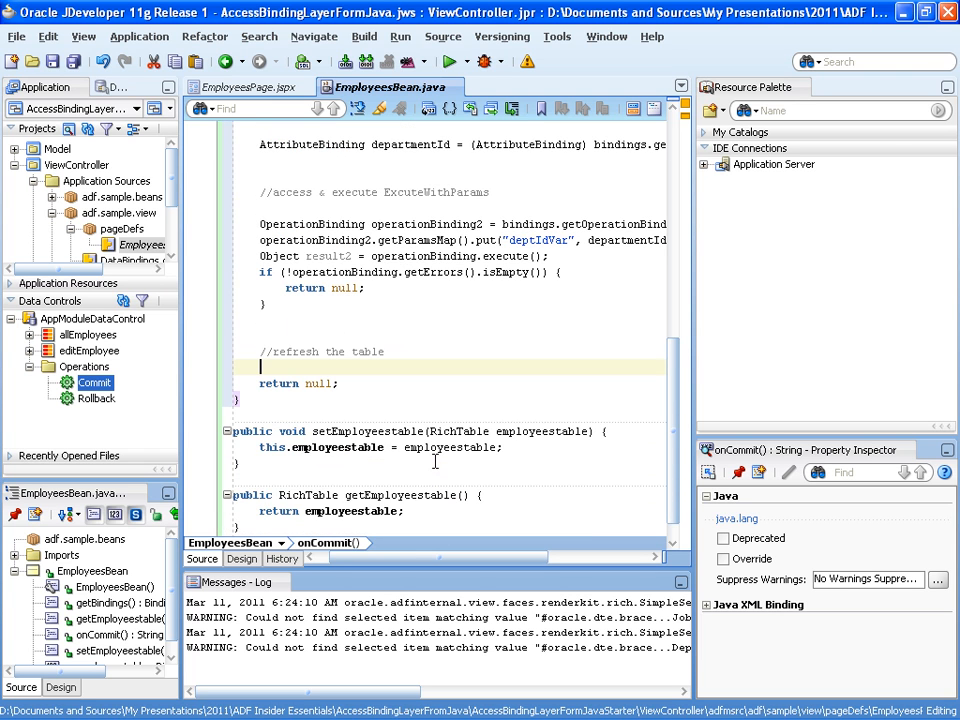
pyautogui.doubleClick(337, 447)
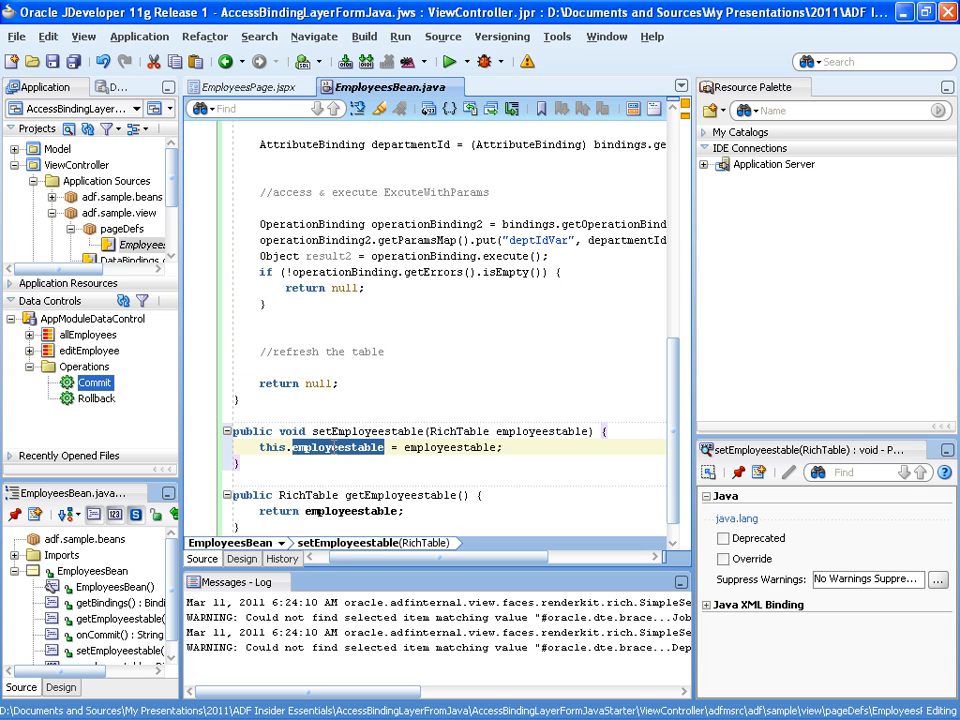
pyautogui.click(262, 367)
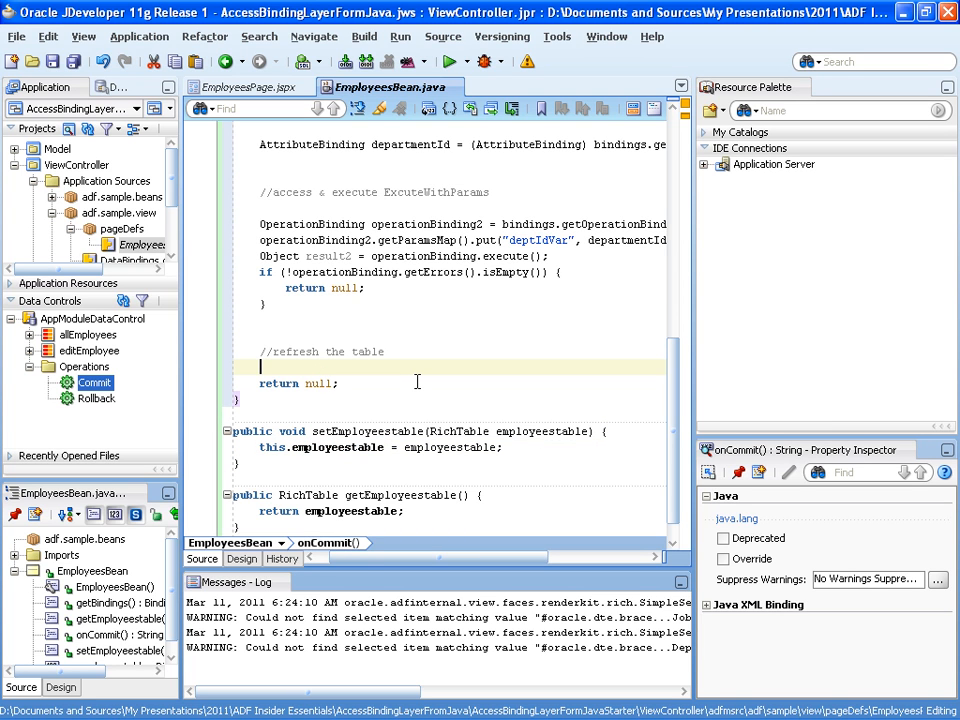
pyautogui.write('AdfFace')
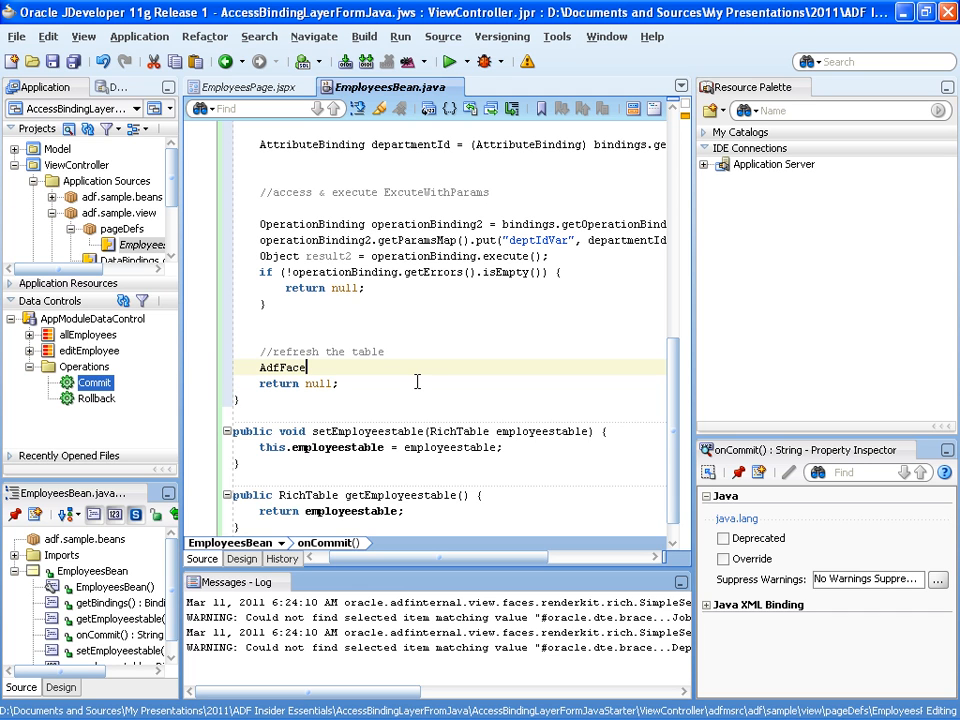
pyautogui.write('sConte')
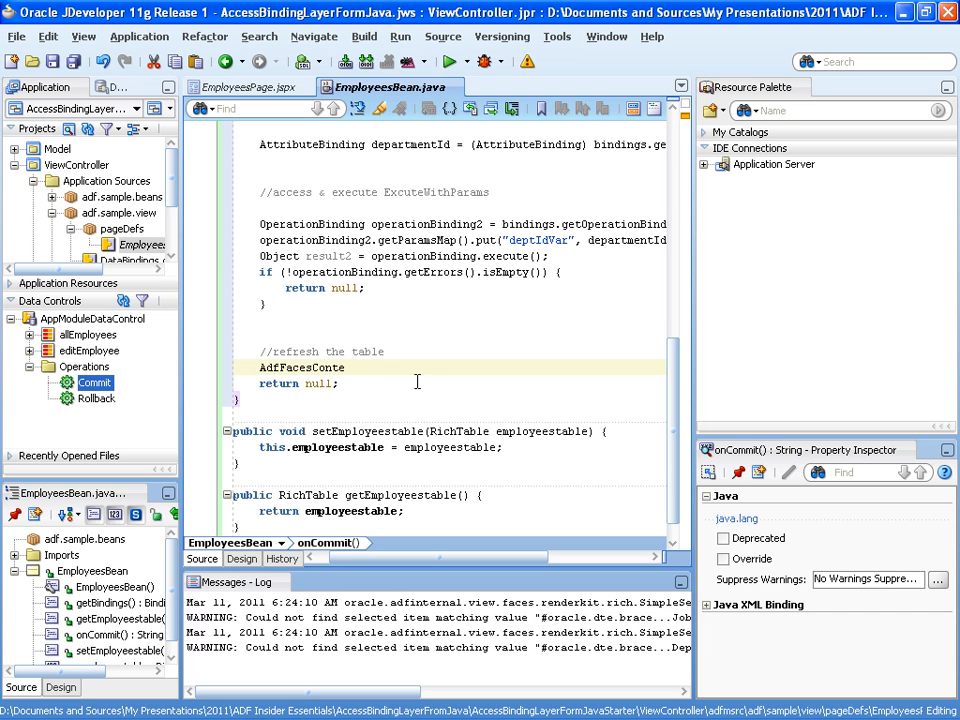
pyautogui.write('xt.getCurrentIn')
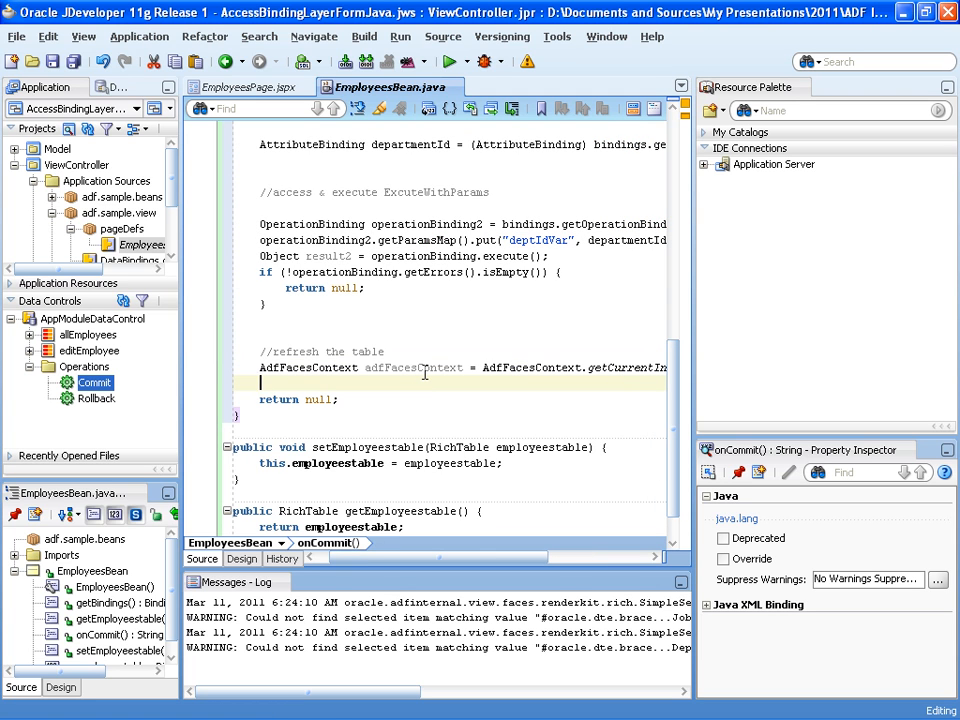
# Add adfFacesContext.addPartialTarget(employeestable) to refresh the employees table
pyautogui.write('adfFacesContext')
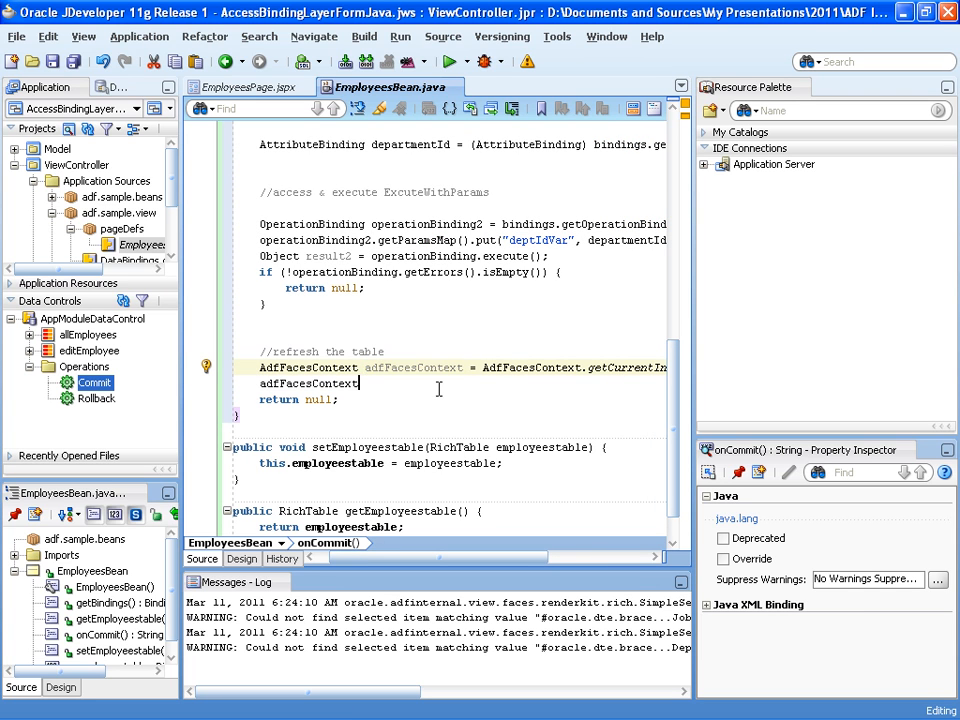
pyautogui.write('.ad')
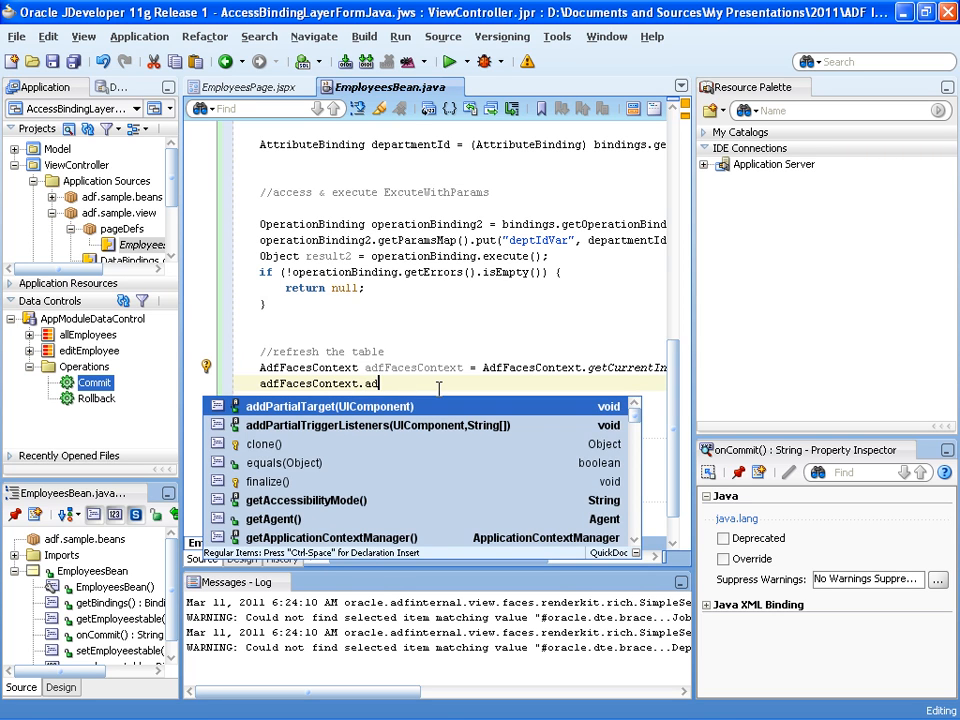
pyautogui.click(328, 406)
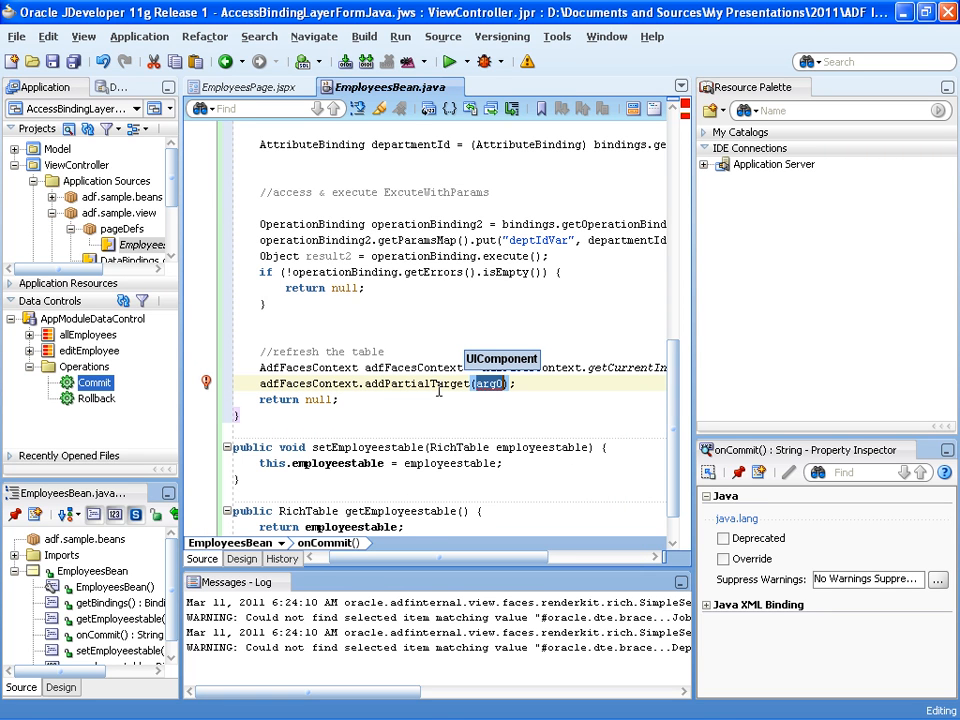
pyautogui.write('employeestable')
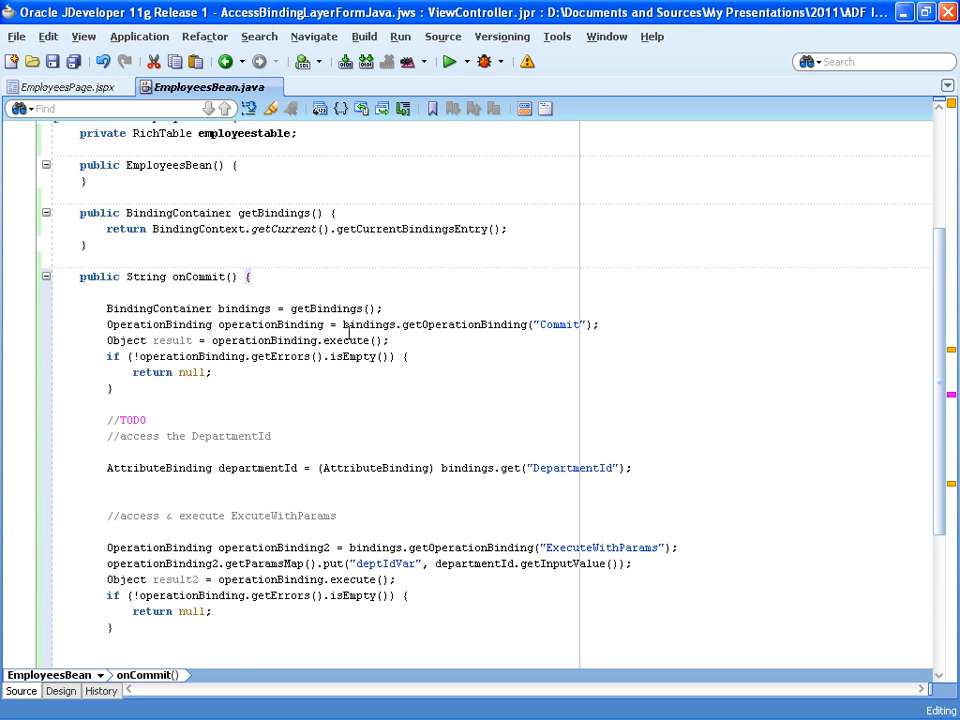
pyautogui.moveTo(156, 297)
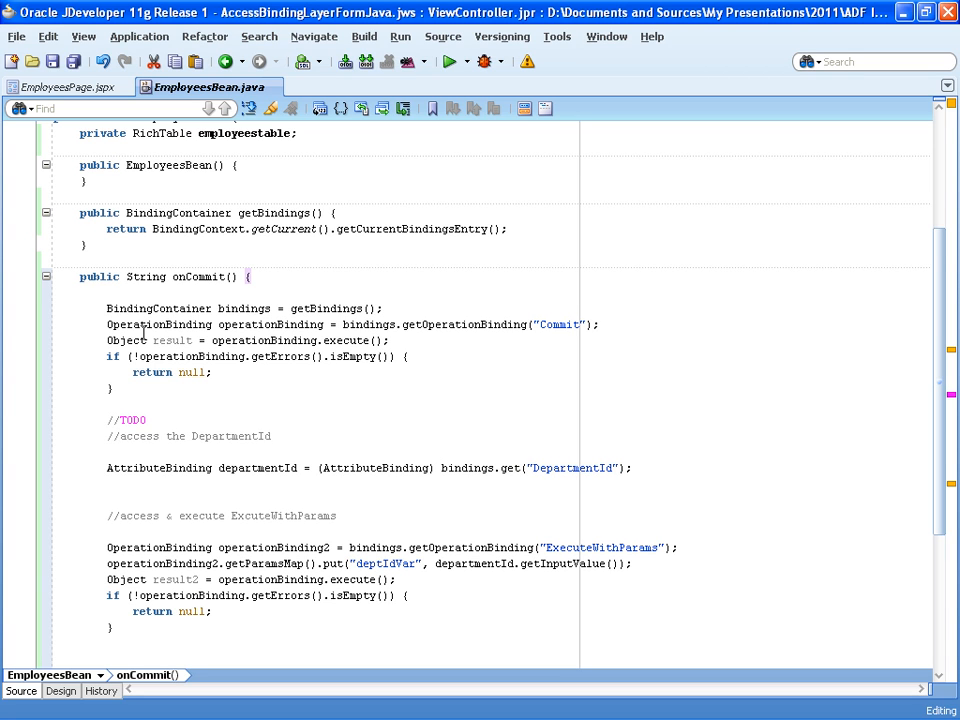
pyautogui.moveTo(135, 318)
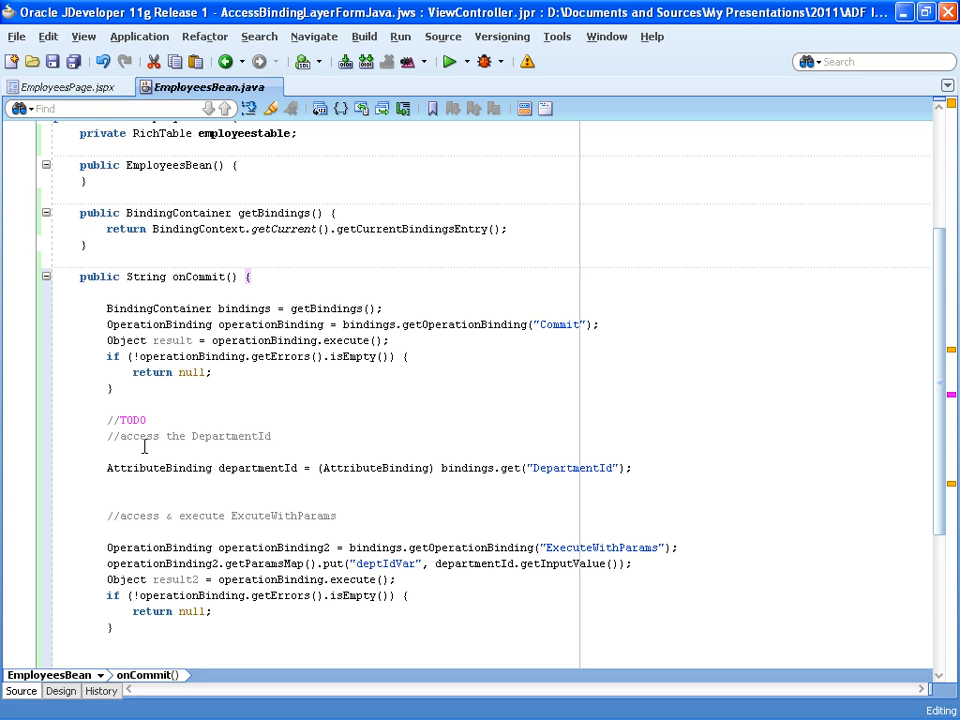
pyautogui.moveTo(421, 456)
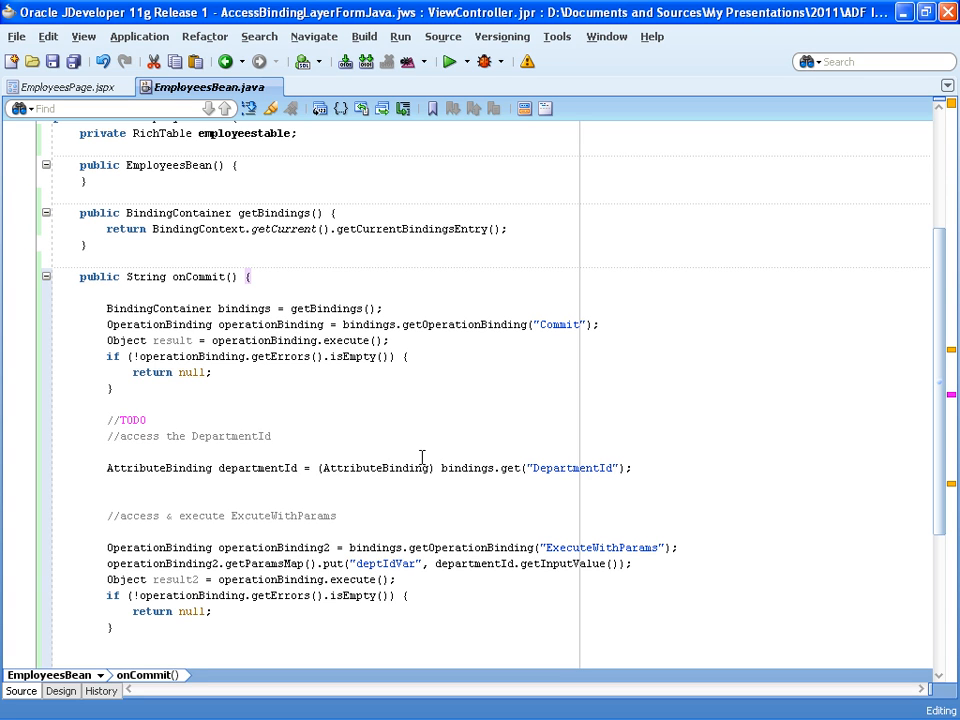
pyautogui.moveTo(567, 468)
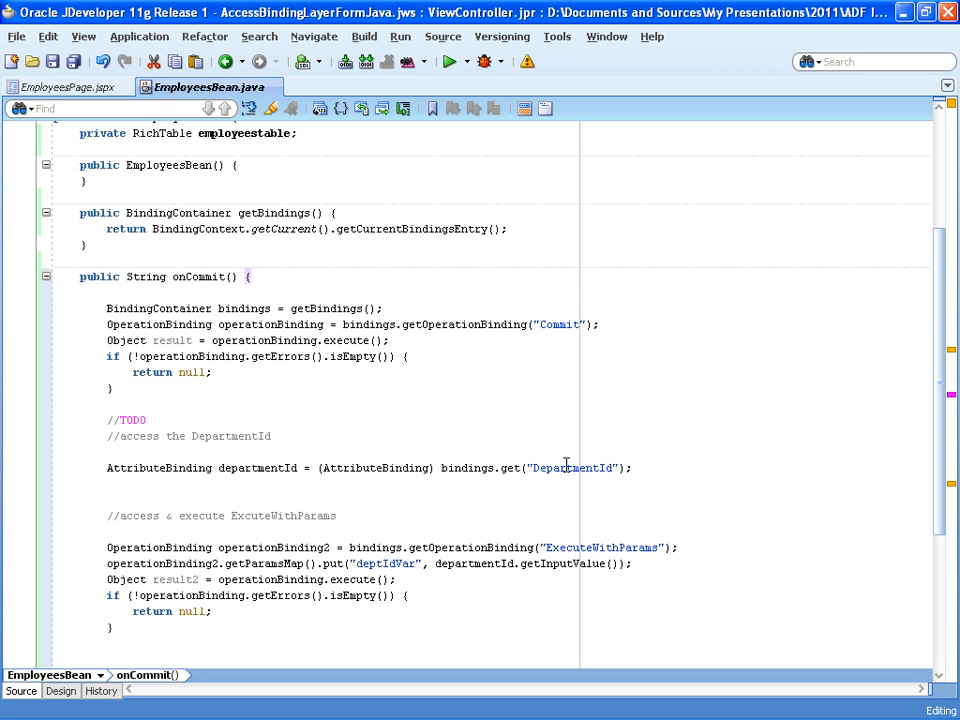
pyautogui.moveTo(256, 473)
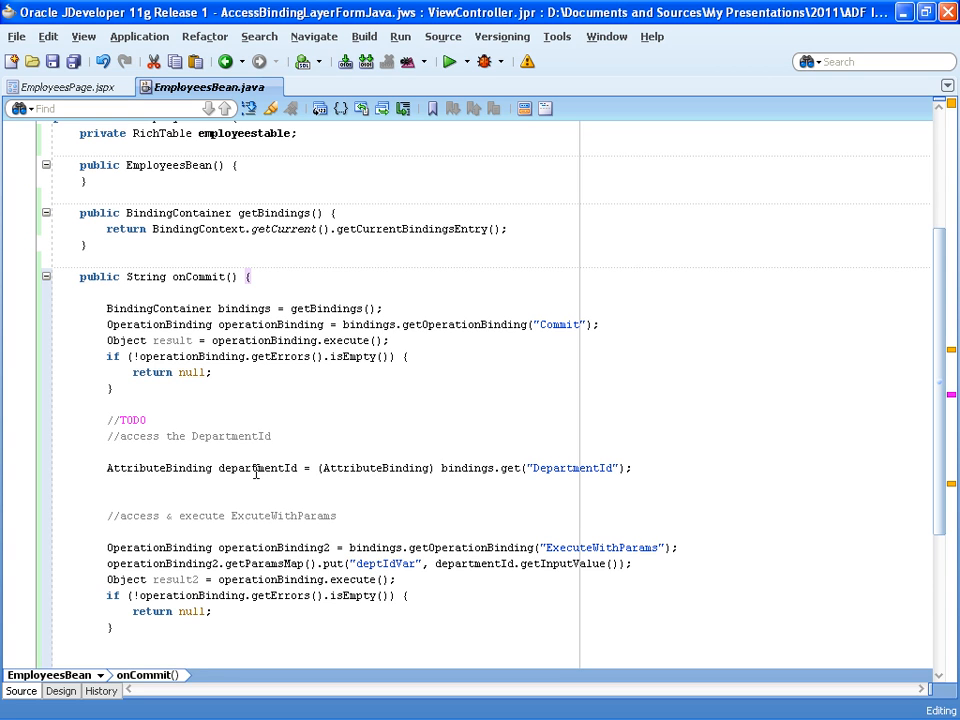
pyautogui.moveTo(177, 468)
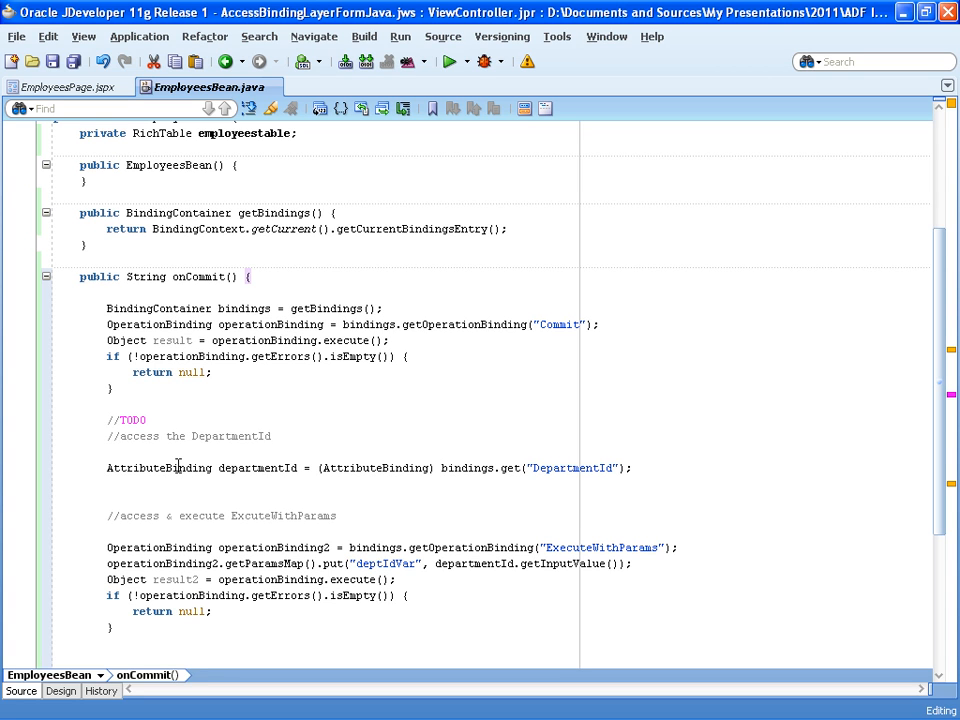
pyautogui.moveTo(130, 555)
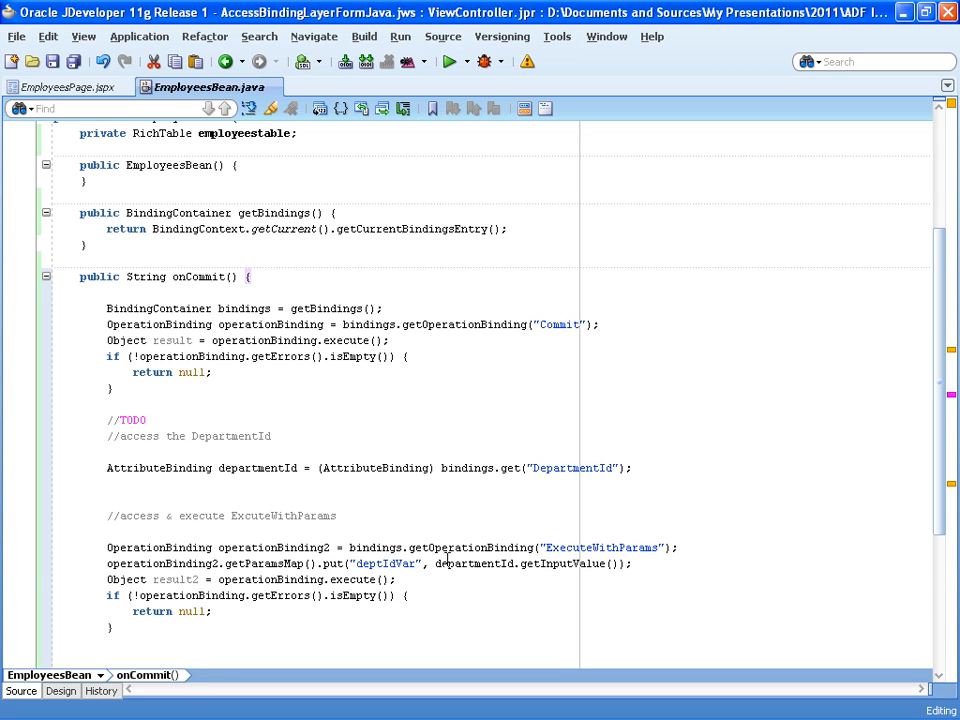
pyautogui.moveTo(474, 563)
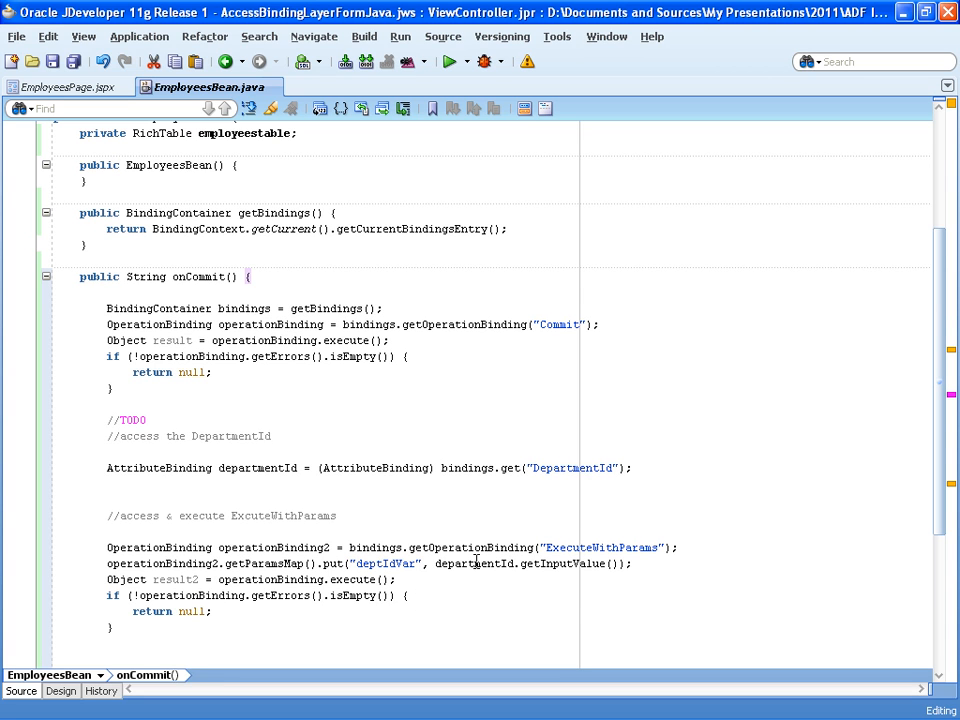